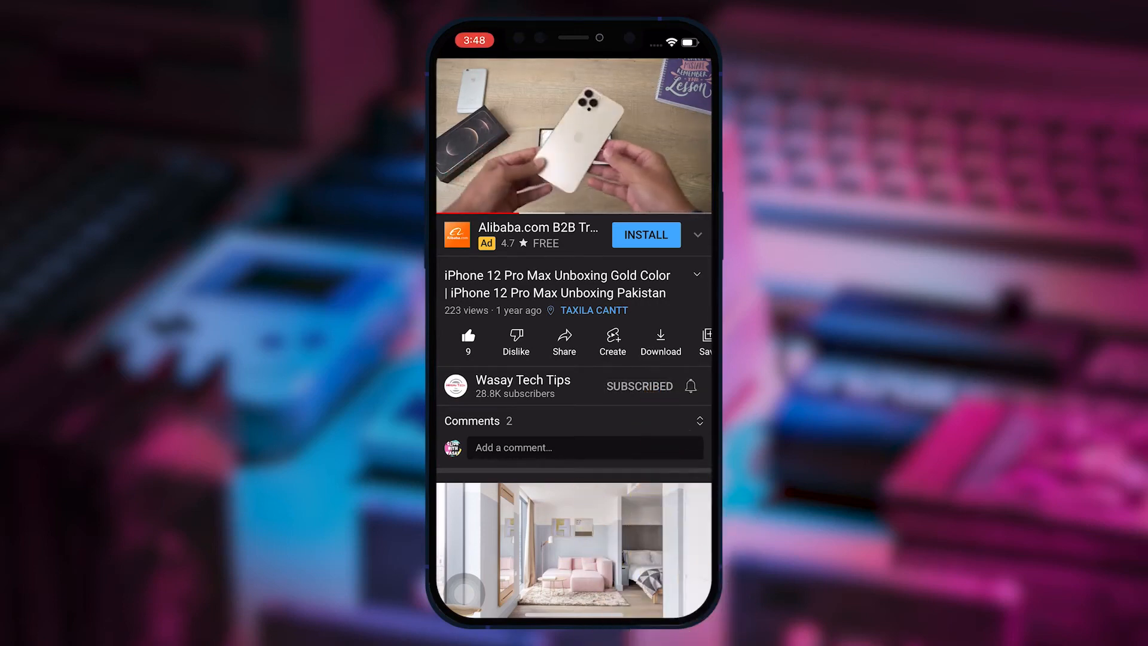
Capture a 4K 16:9 PNG of the snowy lake from the camera with Tools > Screenshot.
left_click(689, 386)
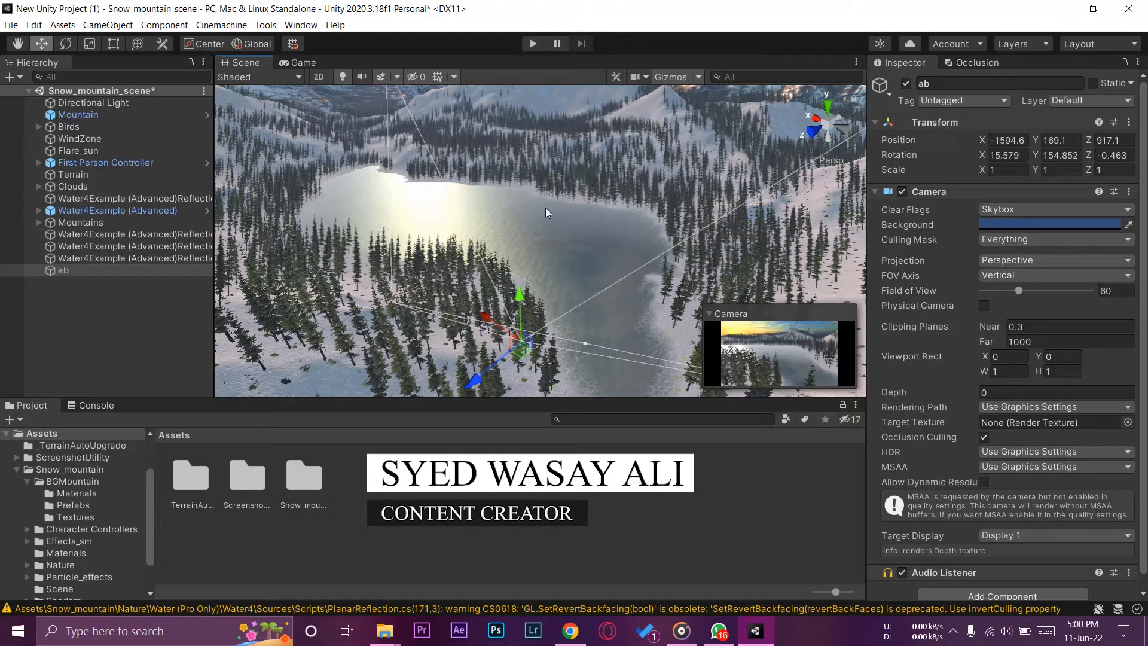
left_click(301, 62)
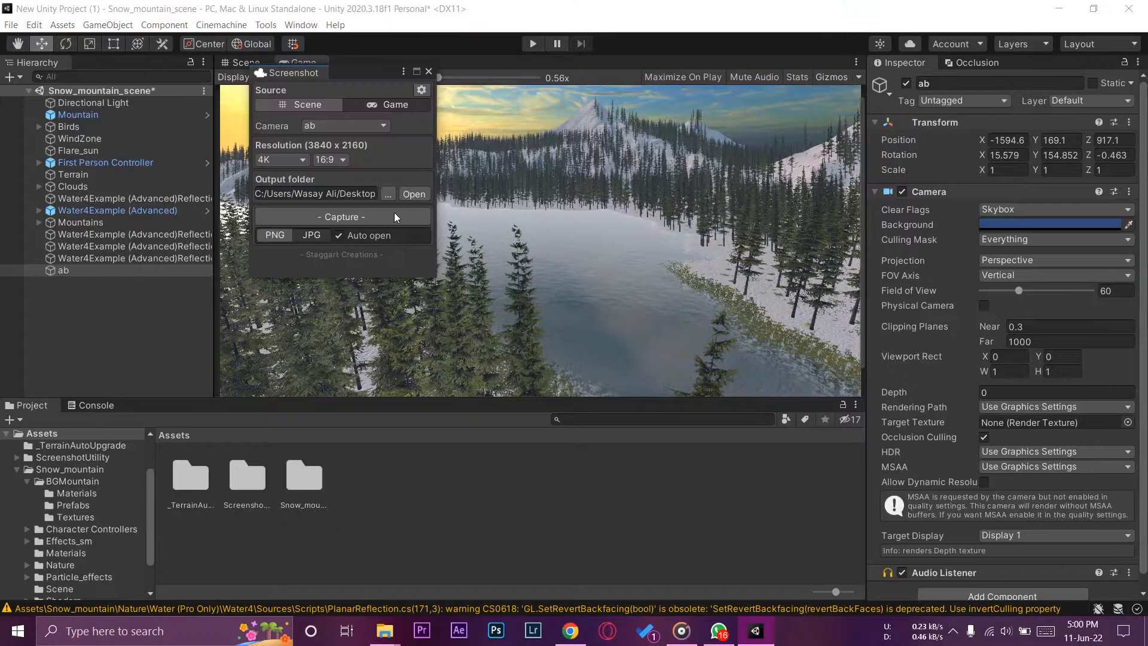
left_click(341, 216)
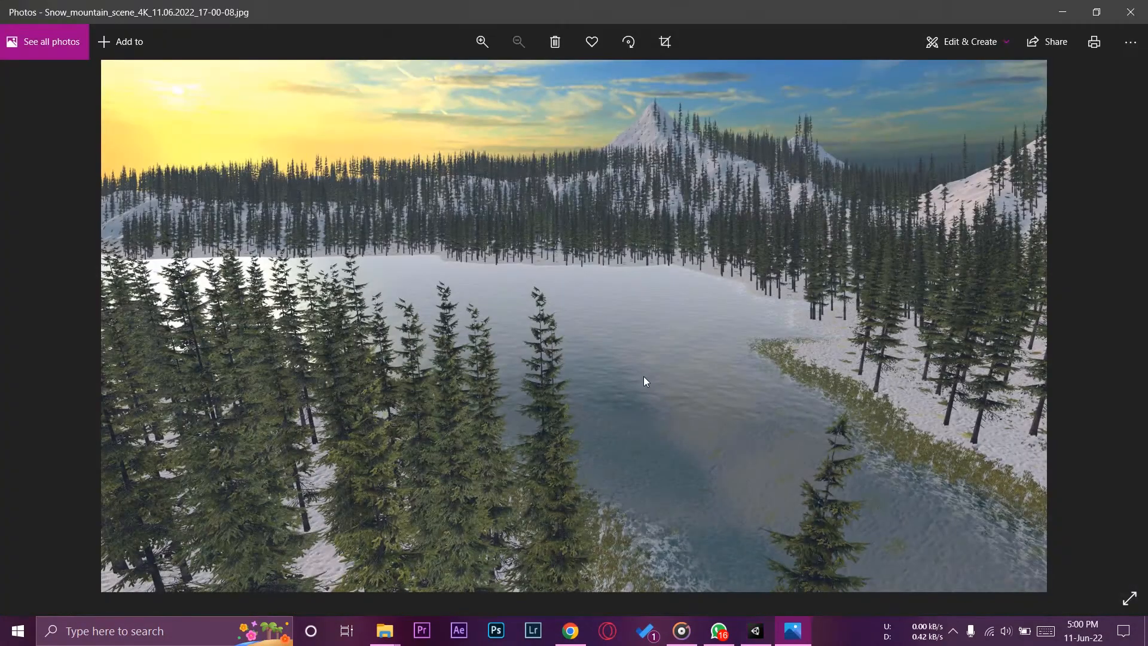
mouse_move(635, 379)
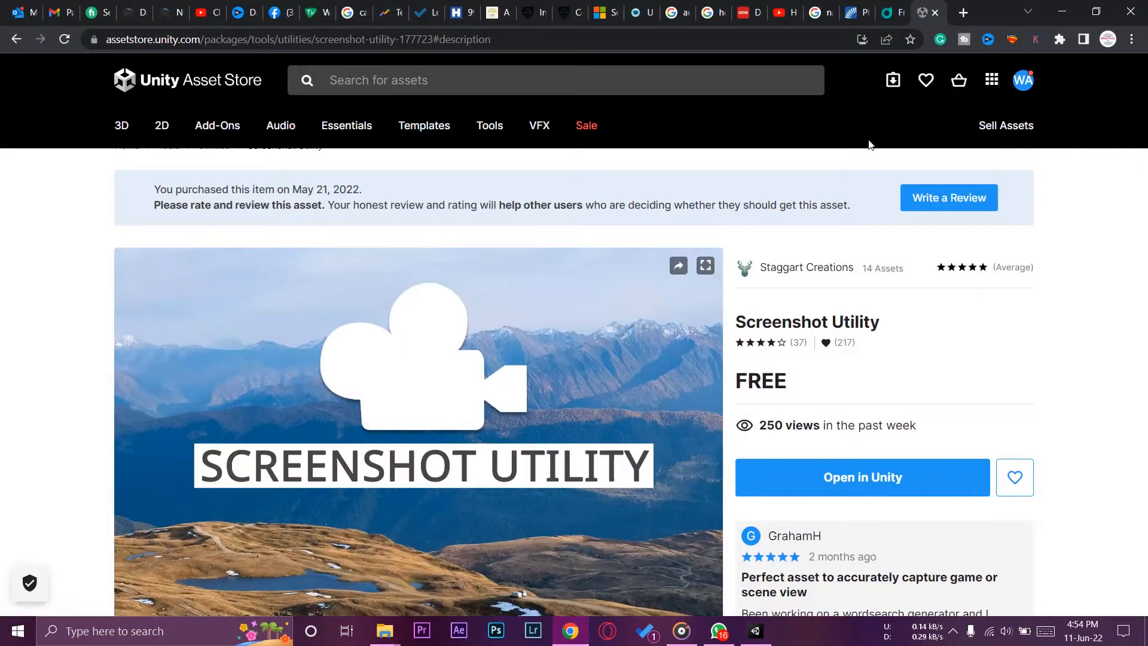
Scroll the Screenshot Utility asset page and confirm opening the asset in Unity.
scroll("down", 3)
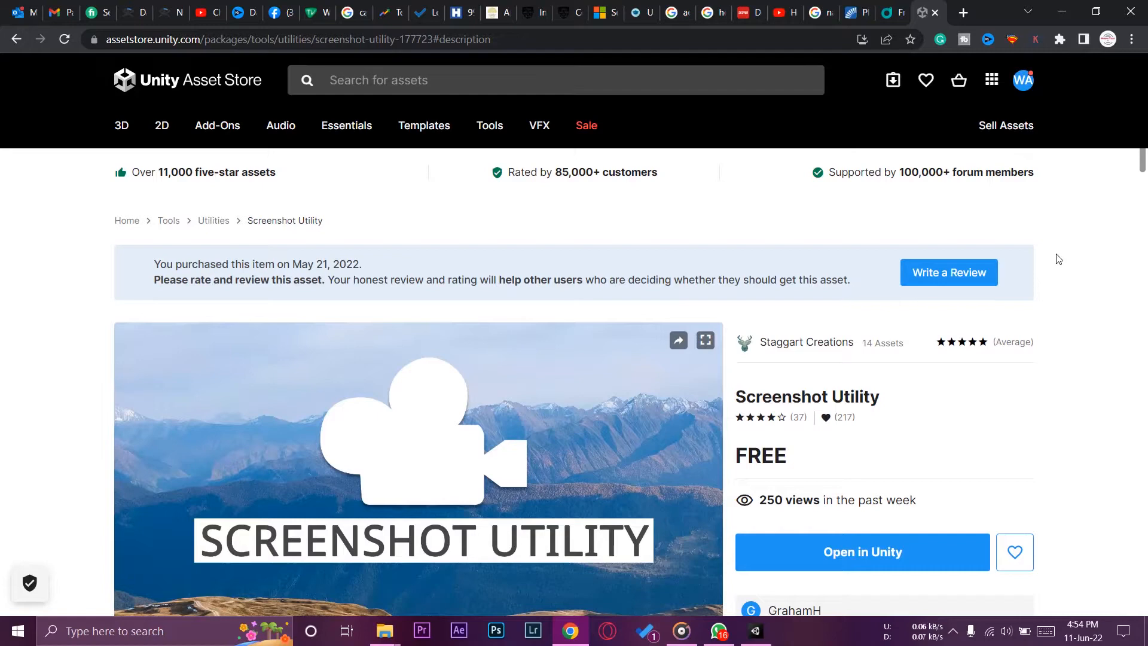
scroll("down", 3)
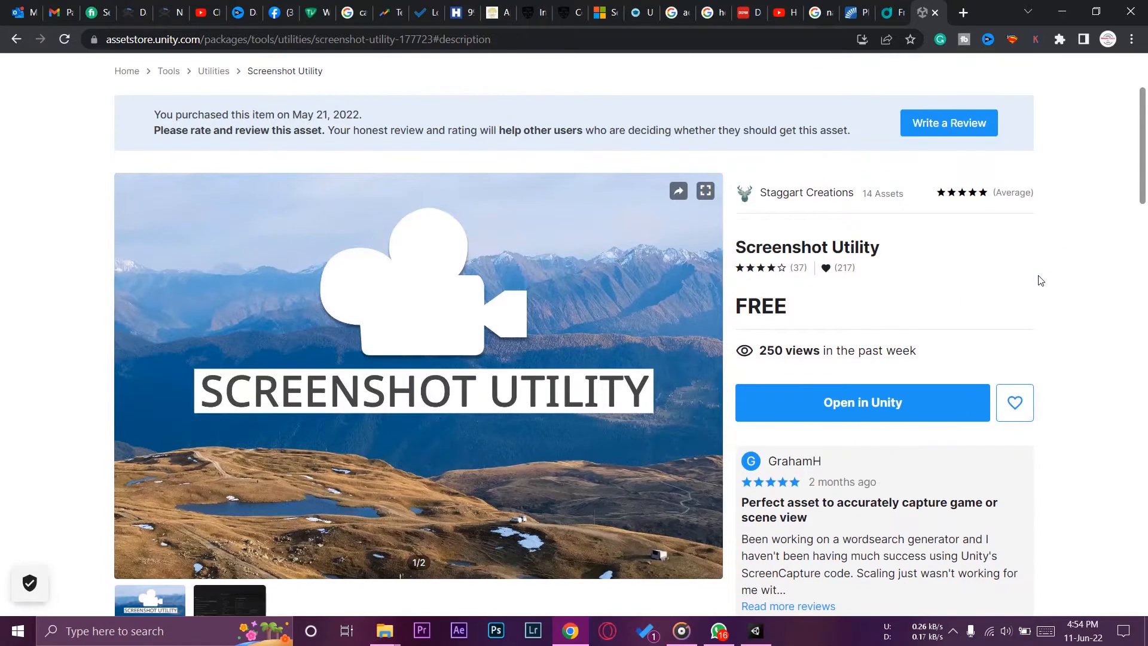
mouse_move(848, 421)
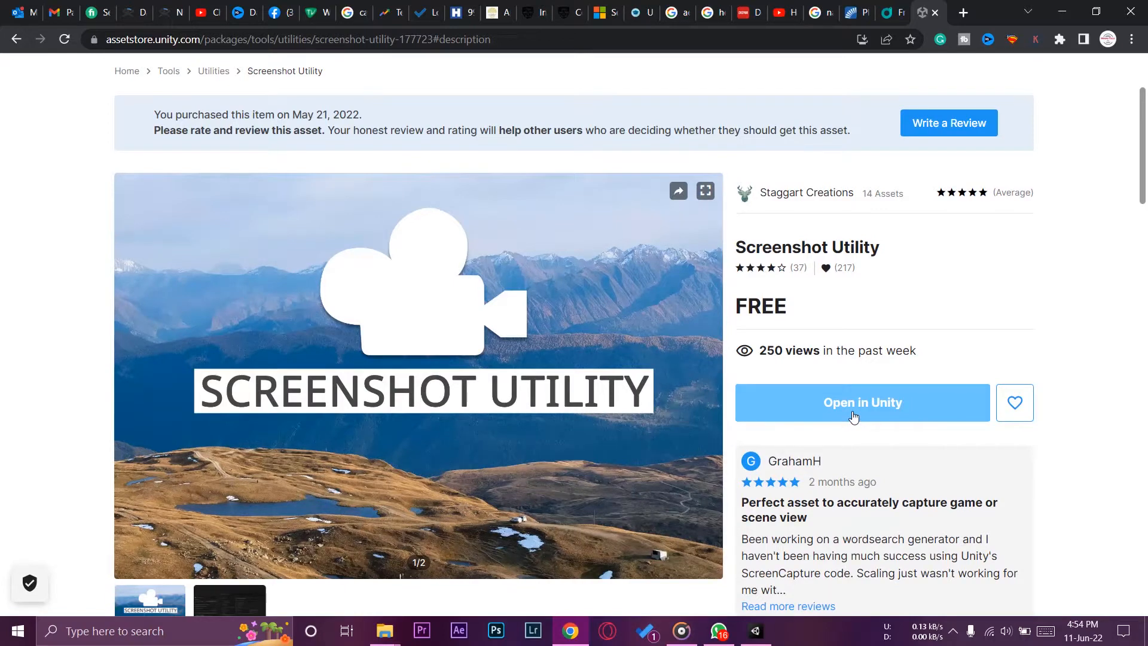
scroll("down", 3)
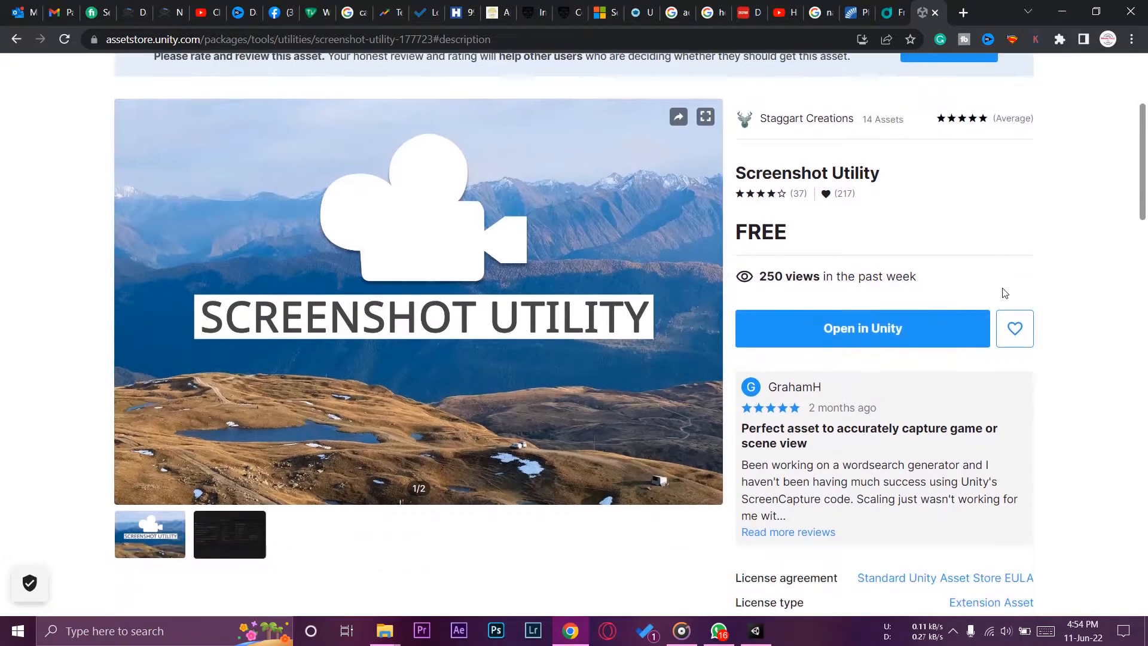
left_click(862, 329)
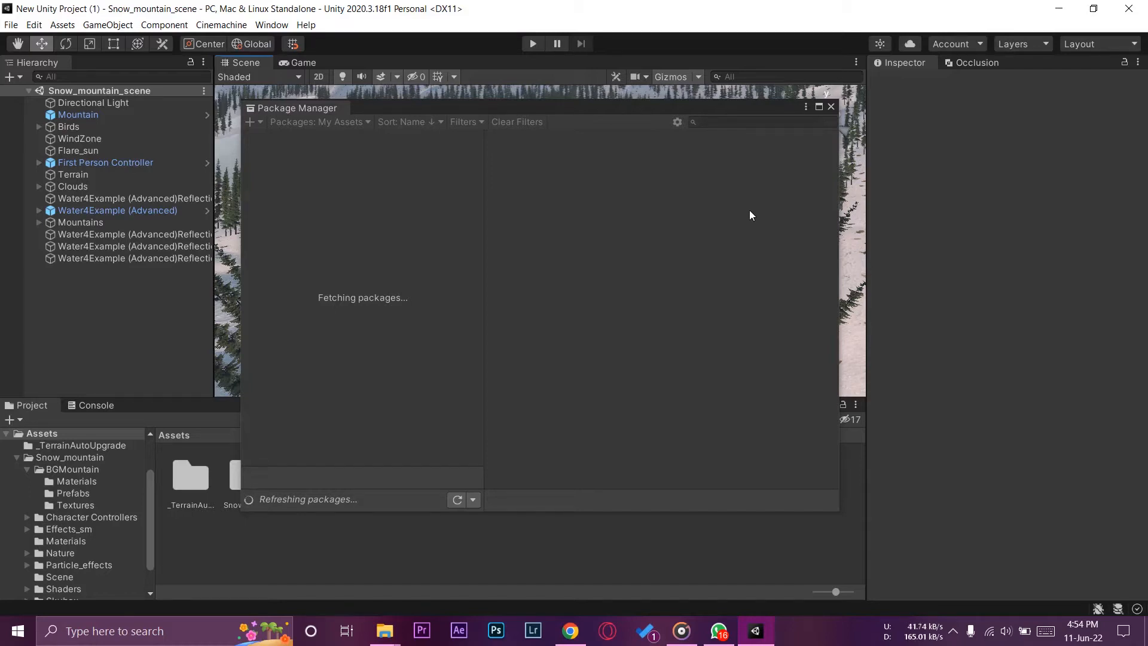
mouse_move(440, 244)
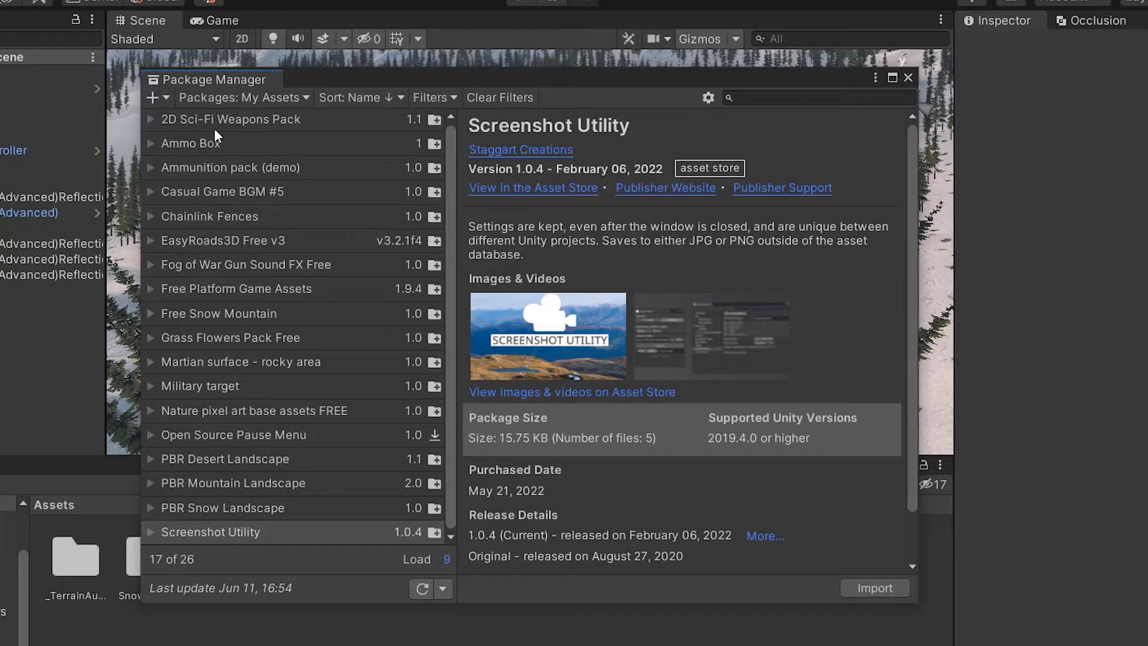
Select Screenshot Utility 1.0.4 under My Assets to show its details.
left_click(211, 532)
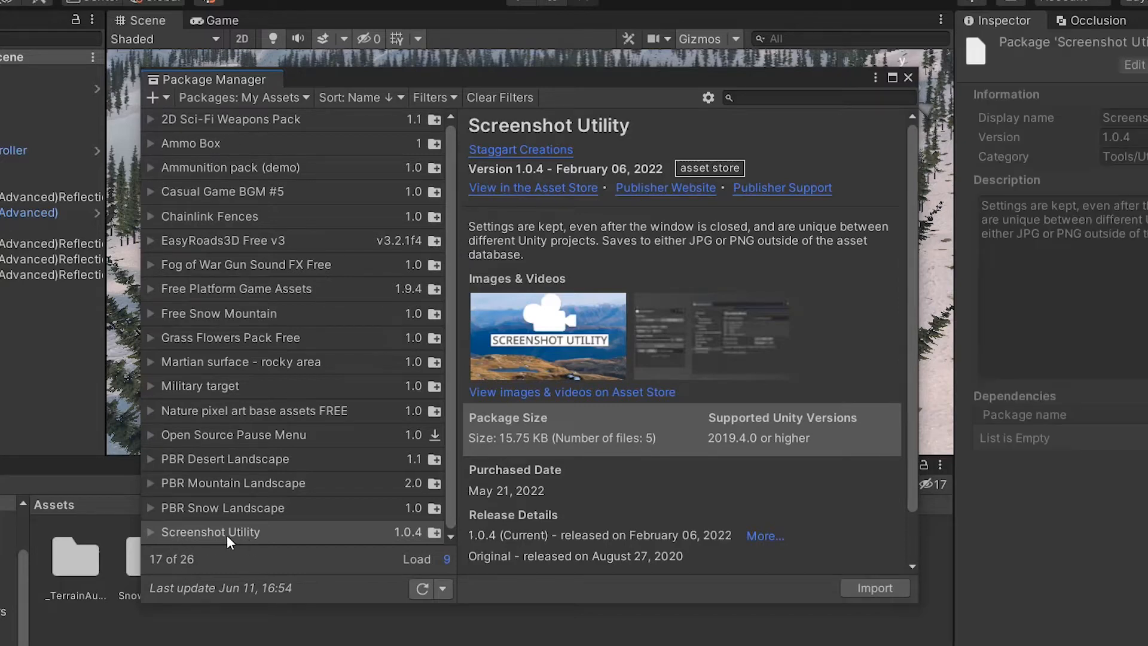
left_click(210, 532)
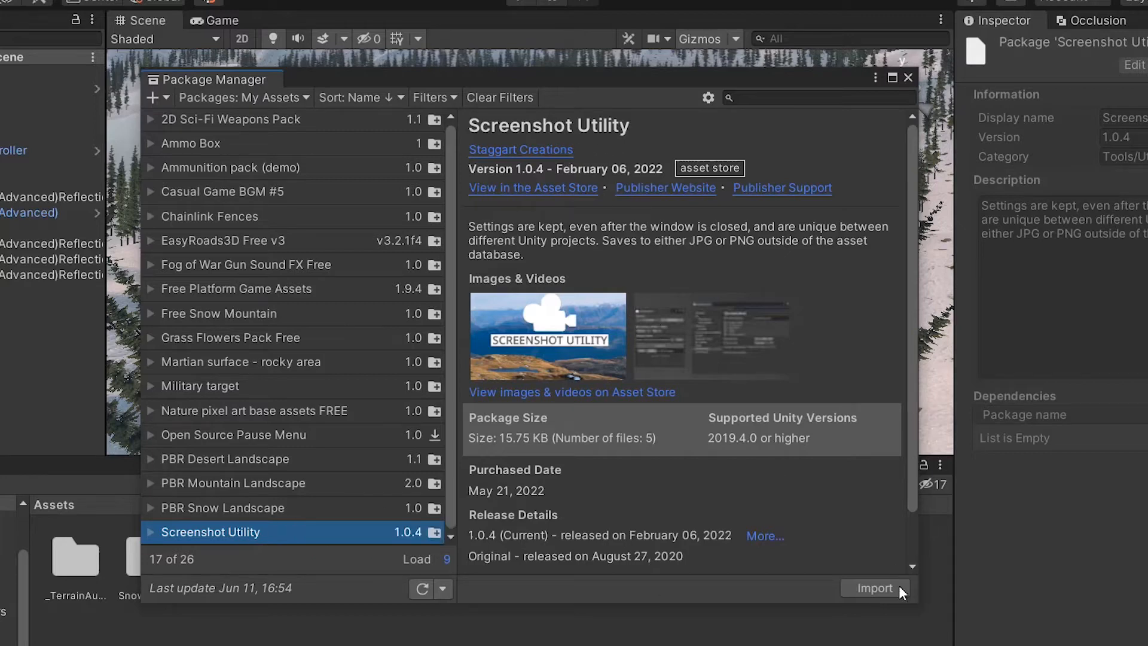
mouse_move(875, 588)
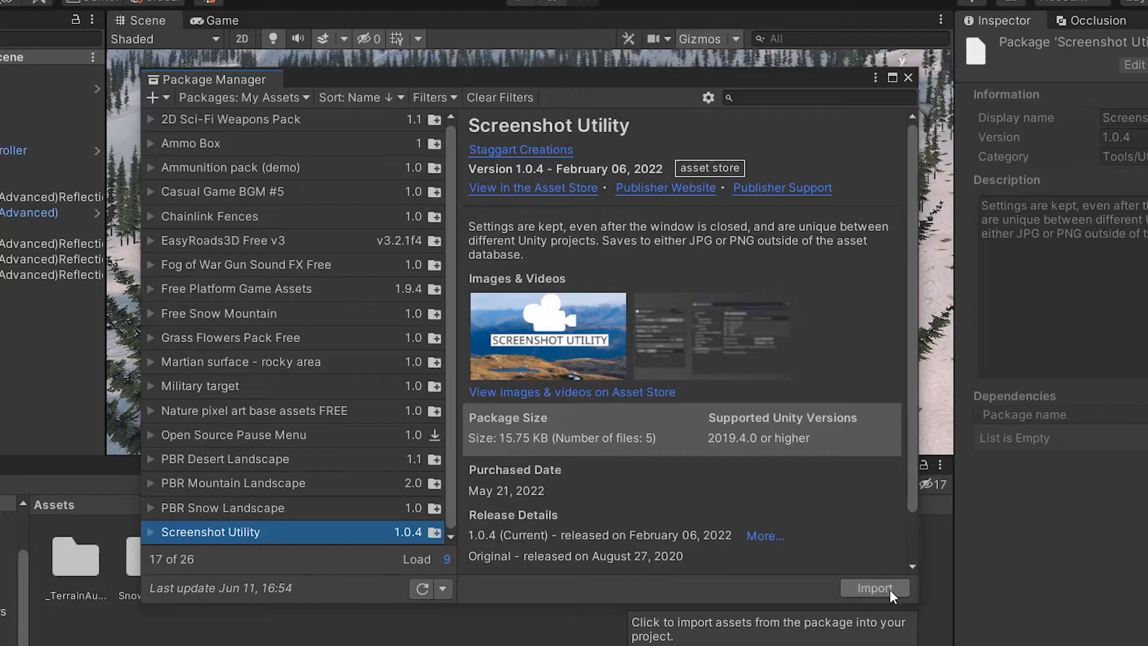
Import all Screenshot Utility package files into the project.
left_click(874, 587)
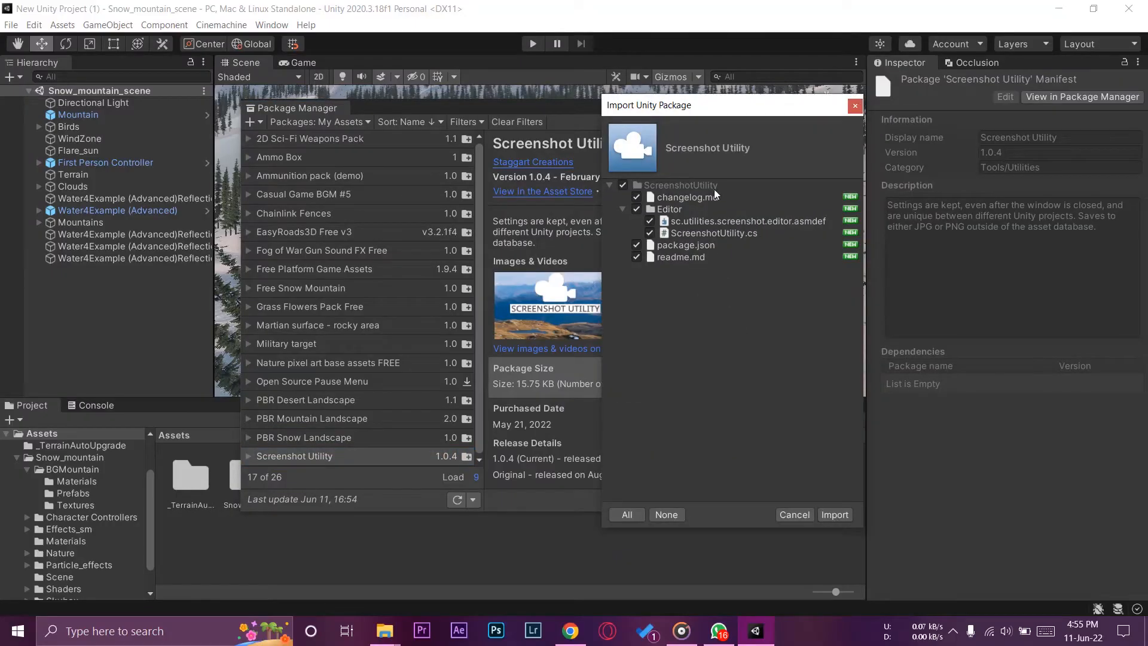
mouse_move(775, 360)
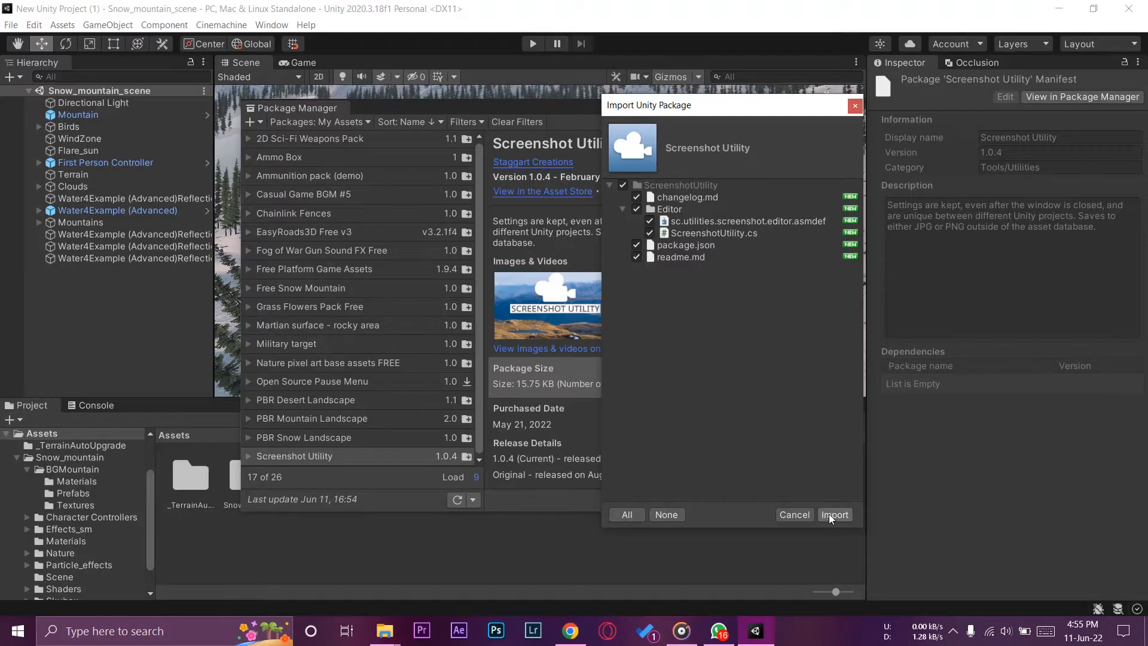
left_click(835, 515)
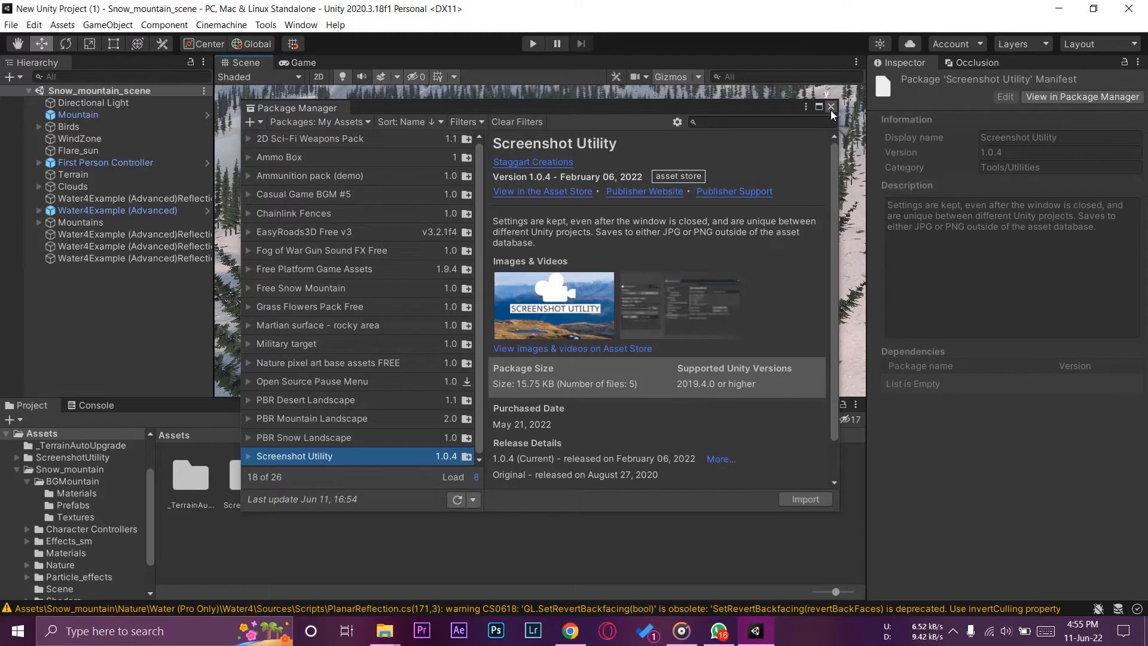
Close Package Manager, try the new Tools > Screenshot command, and orbit the Scene view over the lake.
left_click(830, 108)
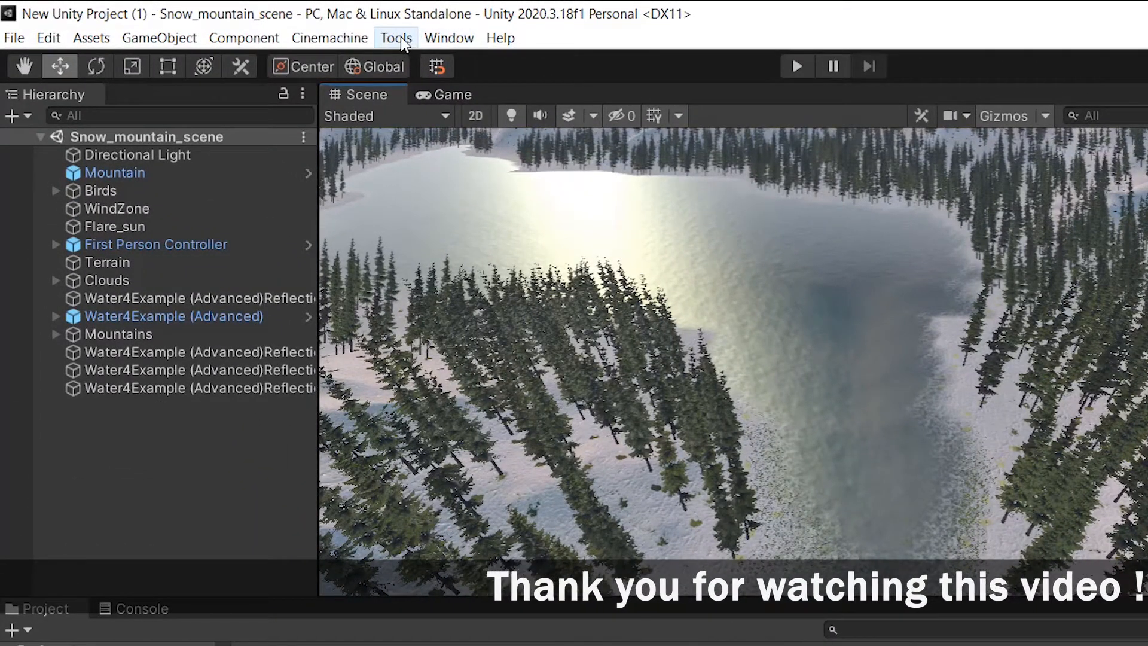
left_click(395, 39)
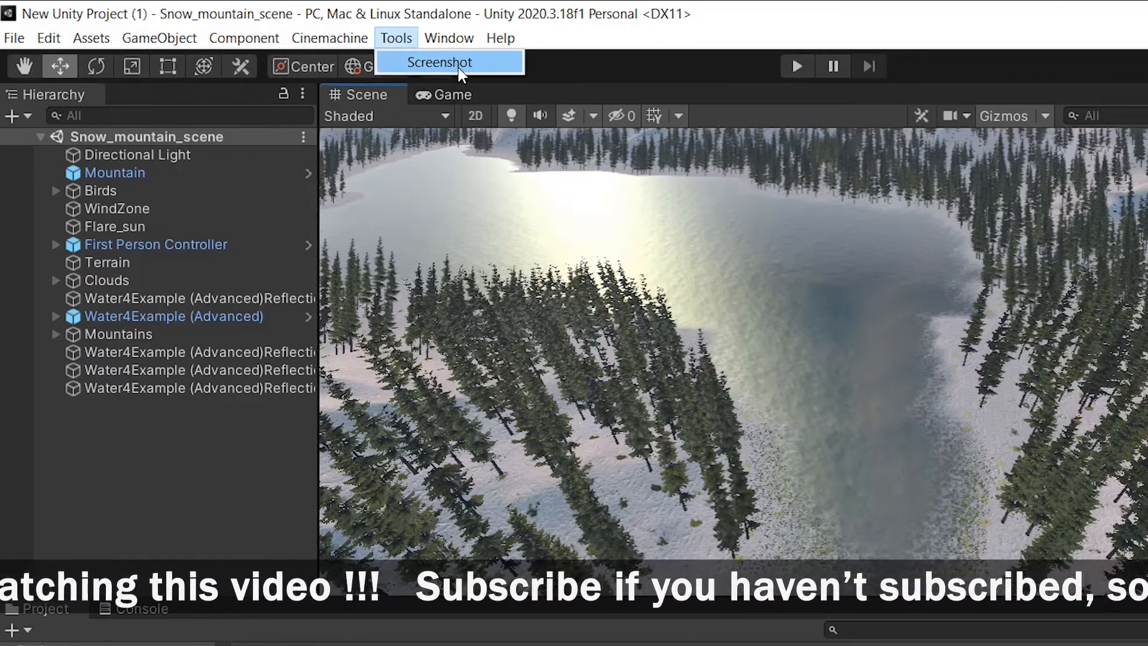
left_click(439, 62)
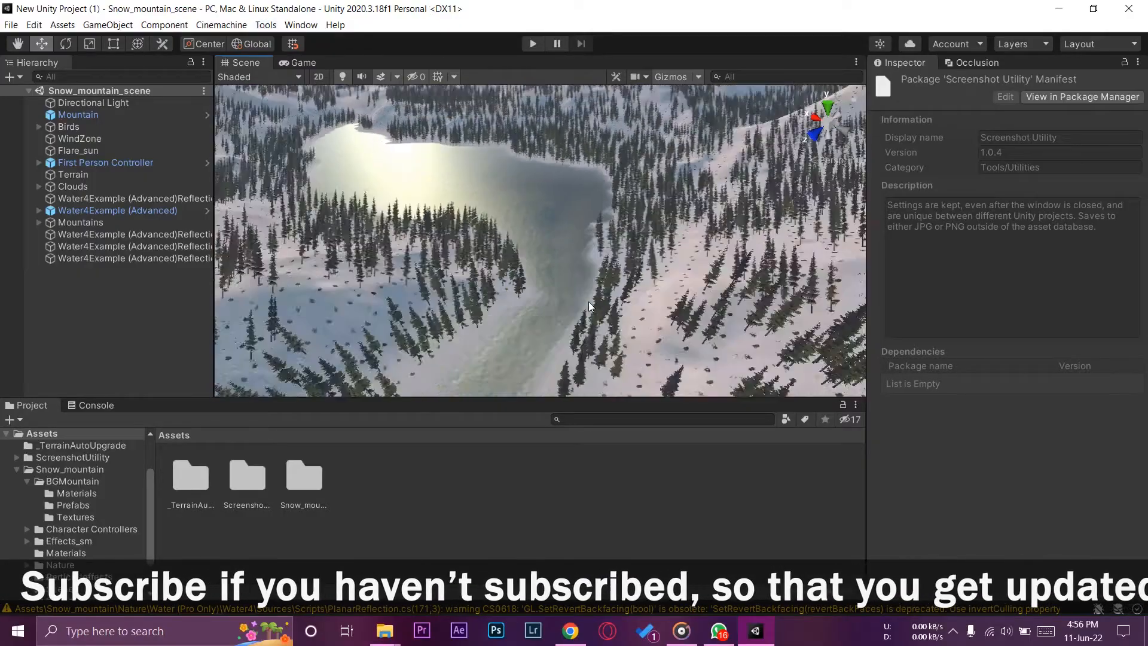
left_click_drag(586, 307, 452, 250)
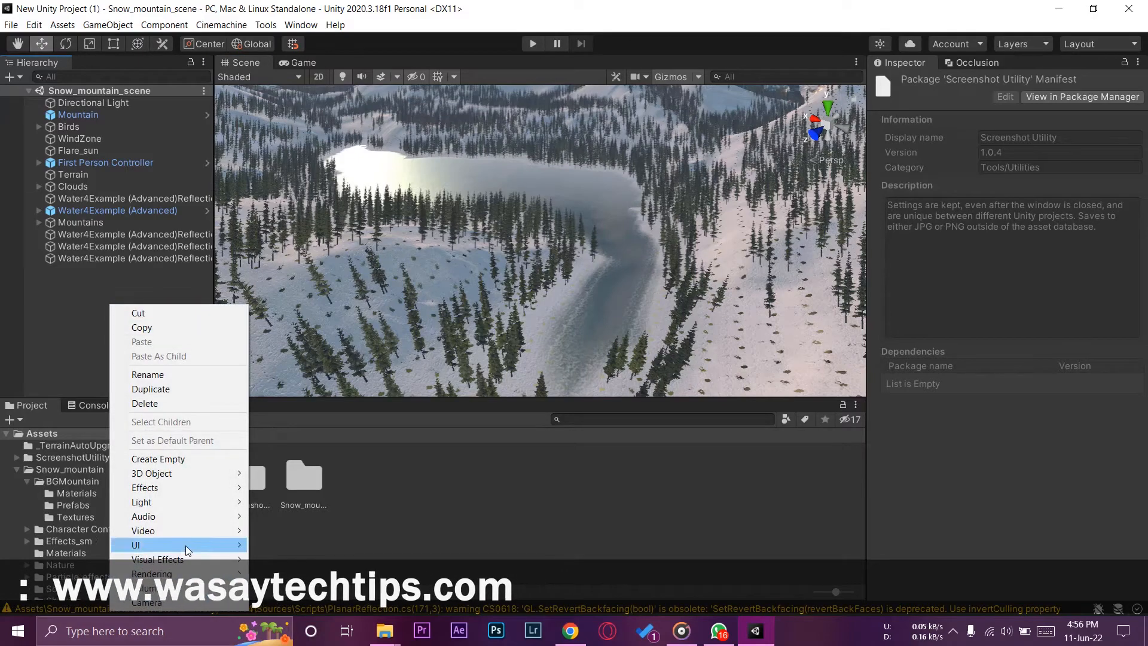
Add a camera named screenshot and rotate it toward the lake, previewing in the Game view.
left_click(146, 602)
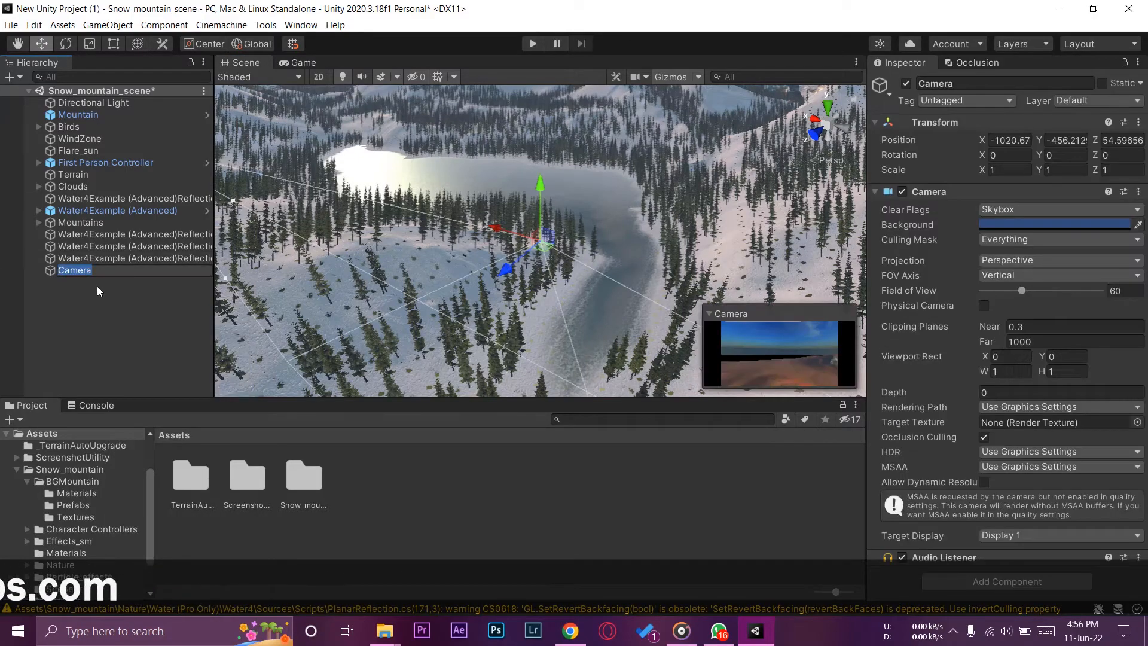
type("screenshot")
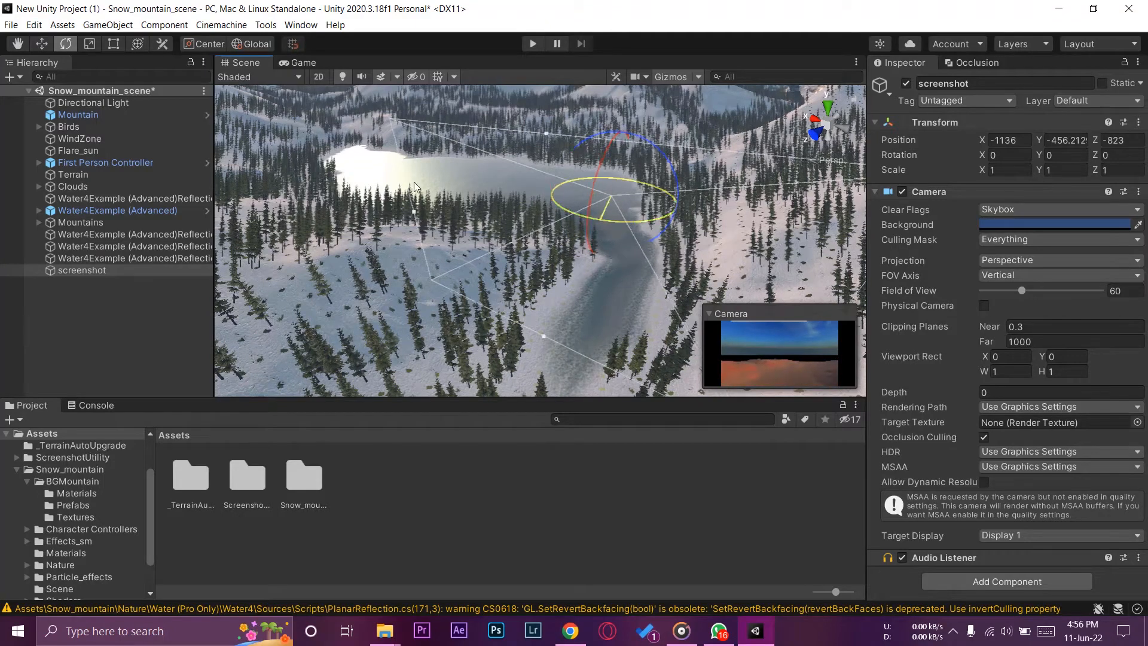
left_click_drag(414, 186, 535, 223)
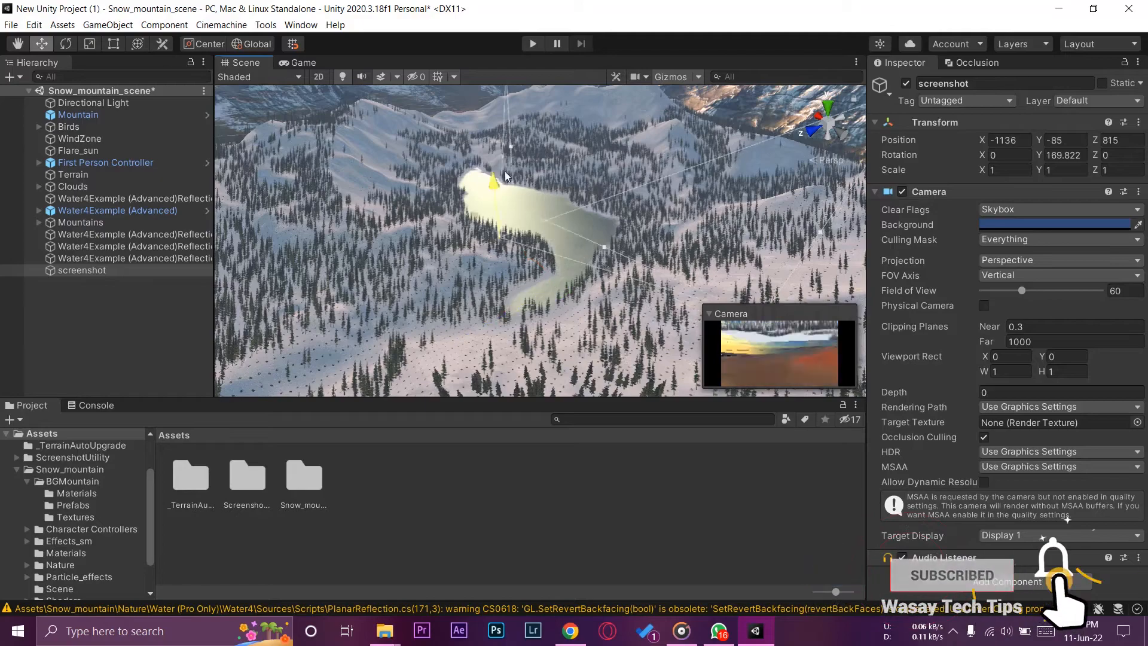
left_click(301, 62)
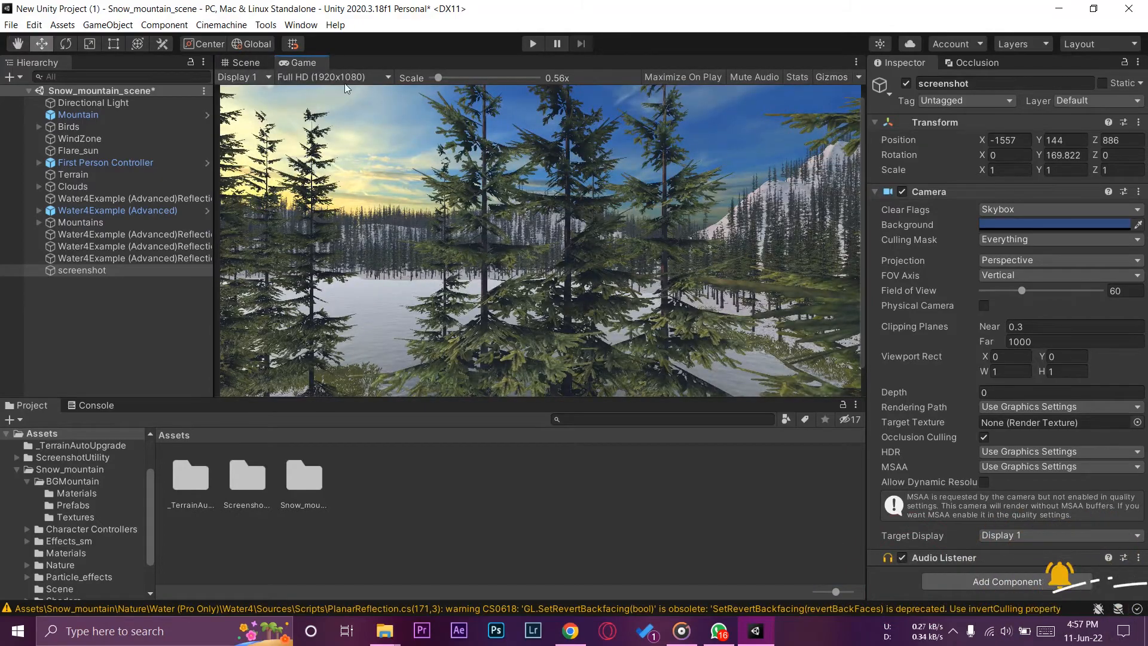
left_click(241, 63)
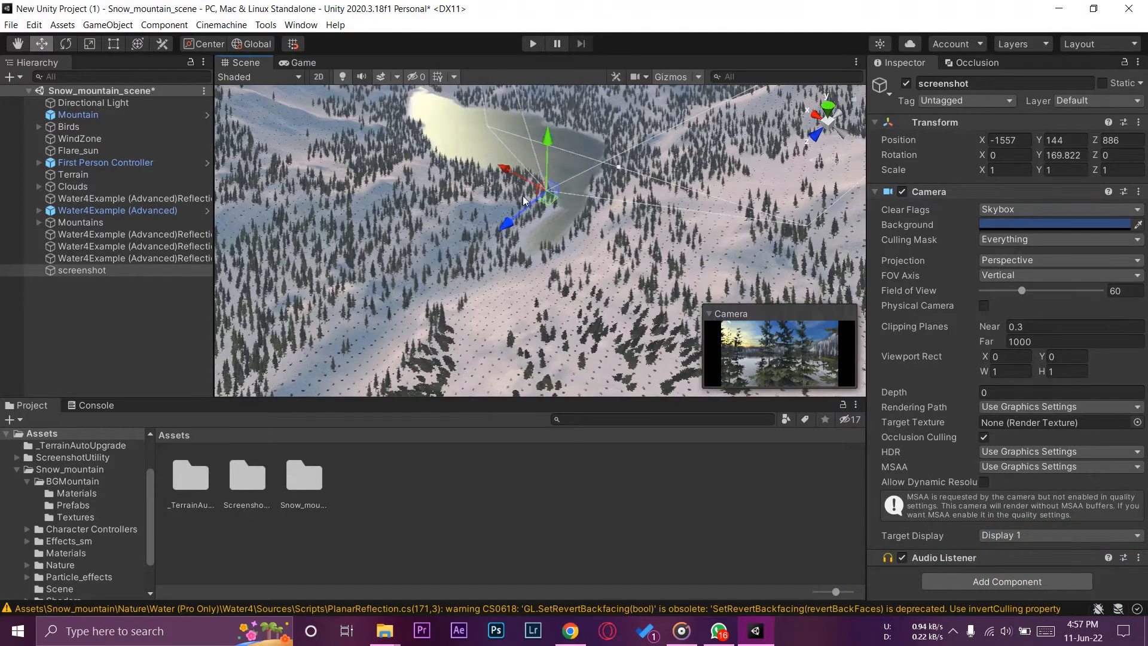
Move the screenshot camera over the lake and recheck its framing in the Game view.
left_click_drag(524, 201, 534, 264)
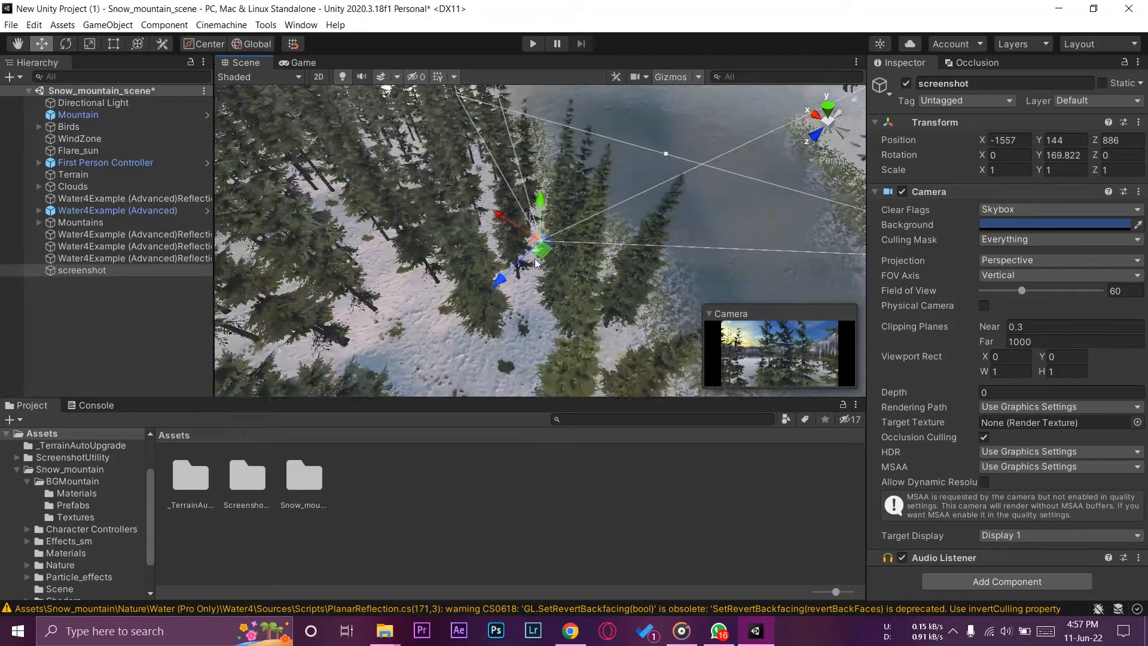
left_click(301, 62)
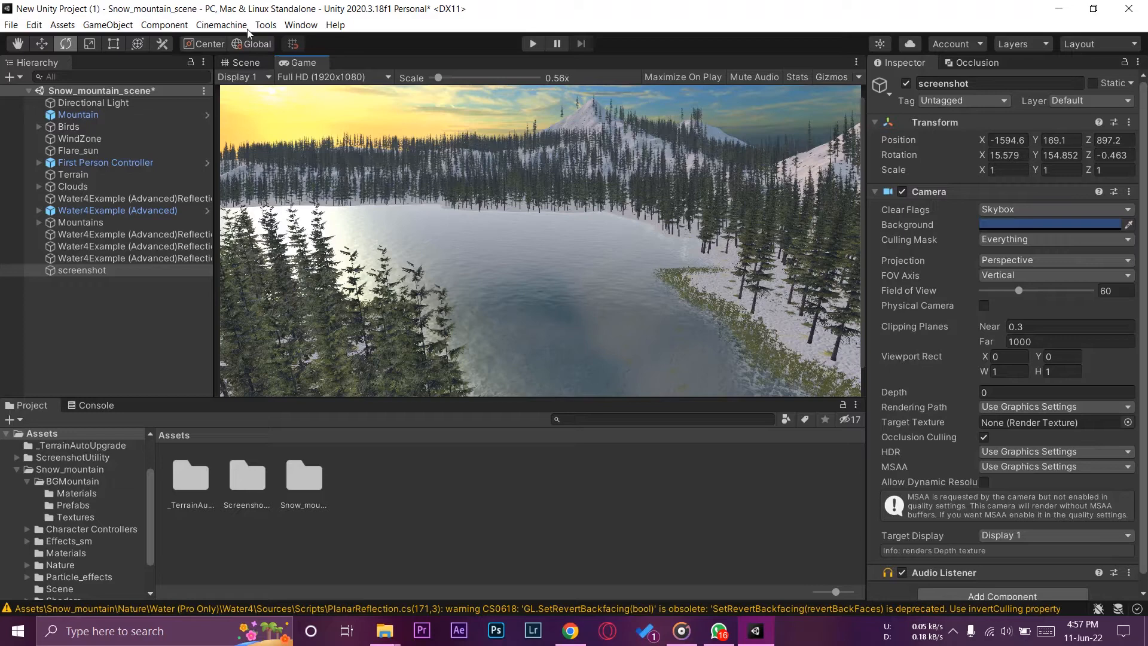
left_click(245, 62)
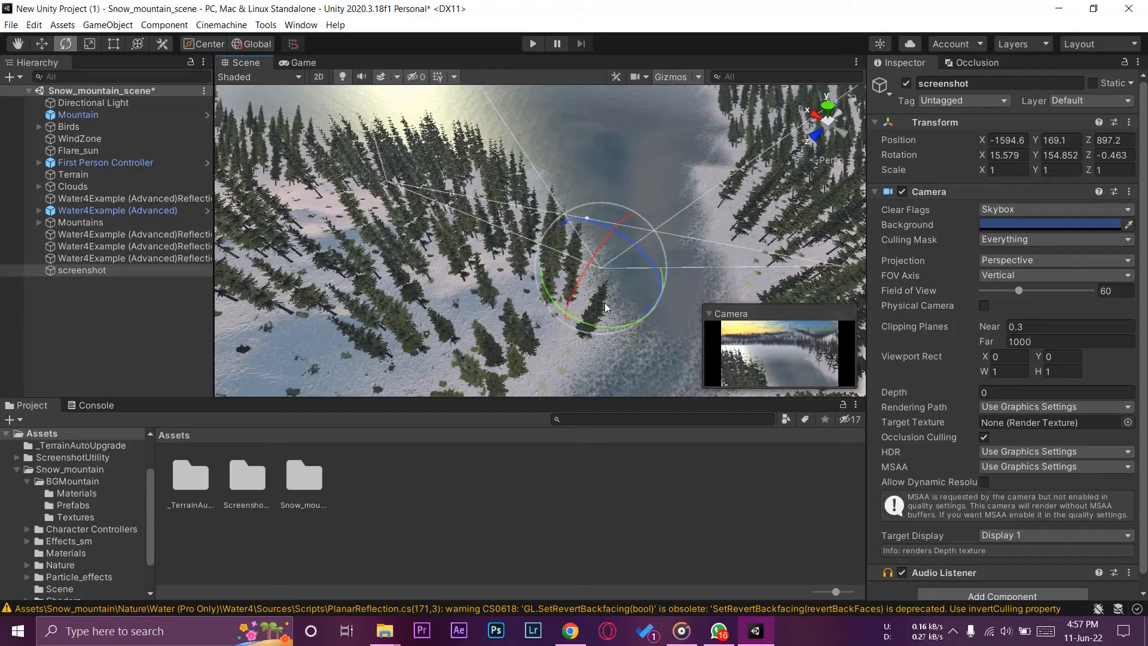
left_click(303, 62)
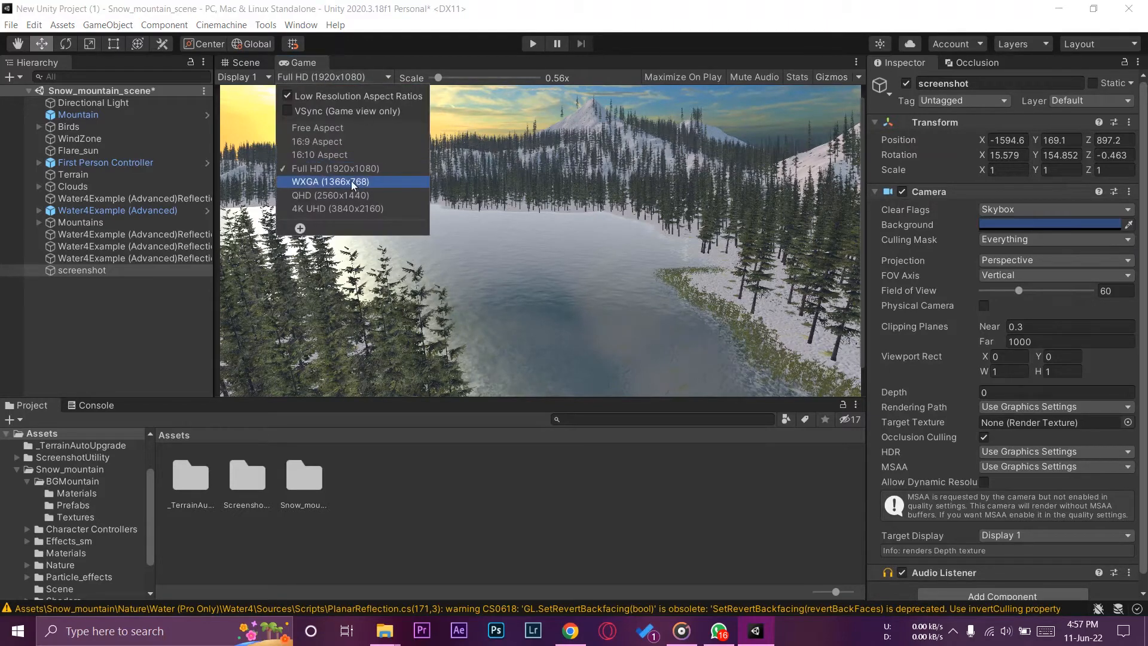
mouse_move(337, 209)
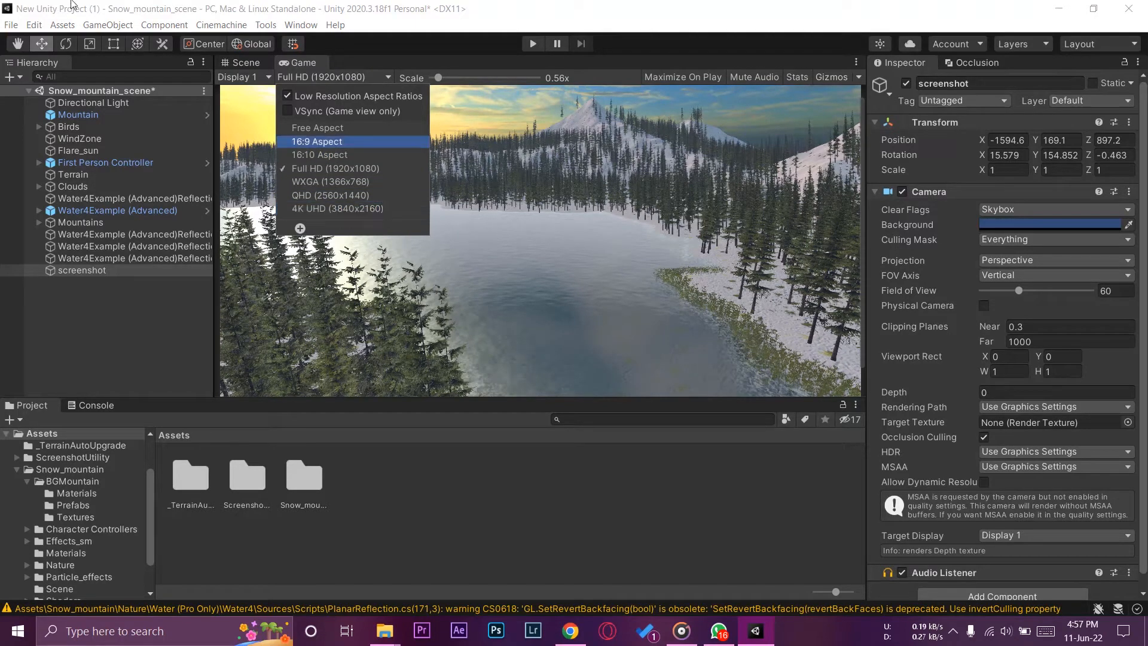
left_click(242, 62)
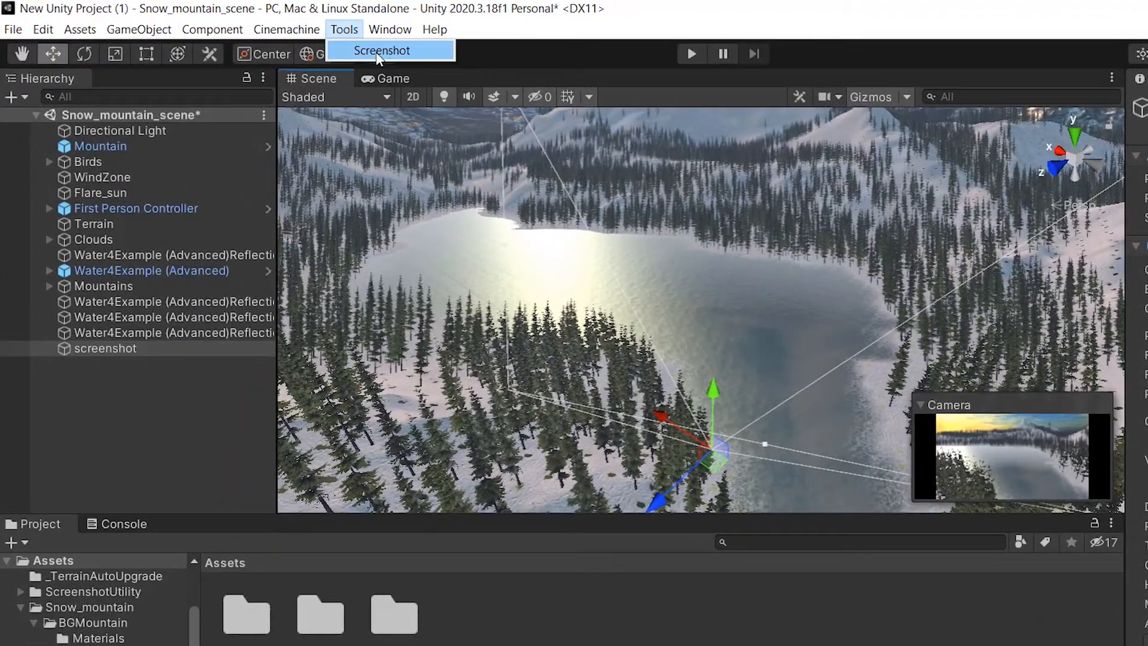
Open the Screenshot Utility with screenshot as its Camera, then select the screenshot object.
left_click(381, 50)
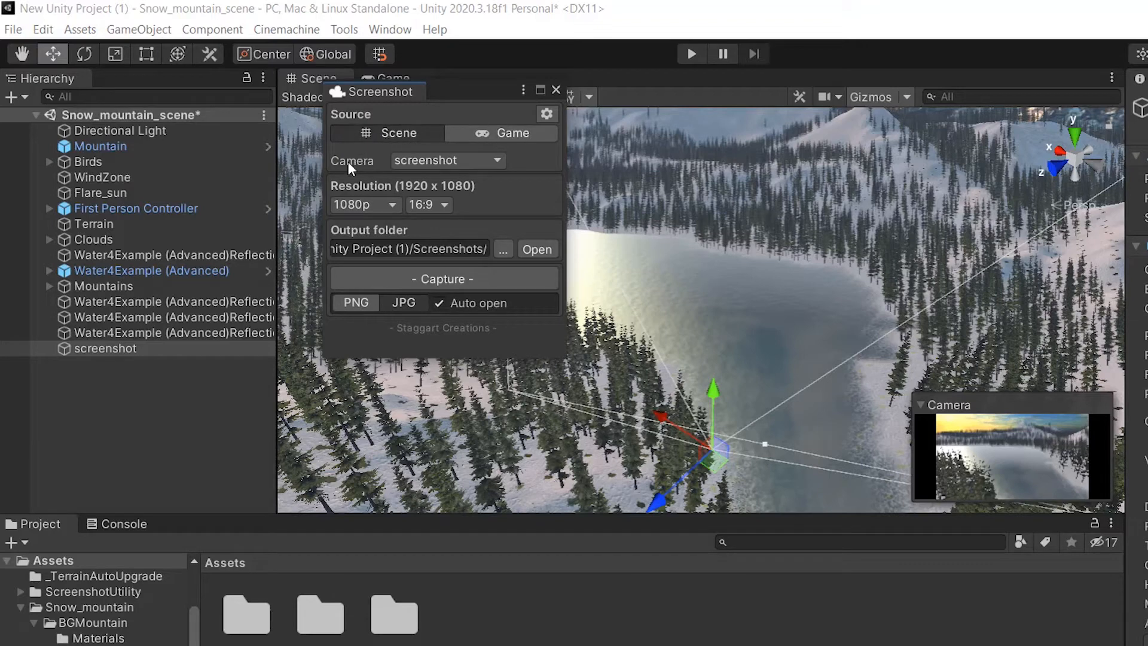
left_click(447, 159)
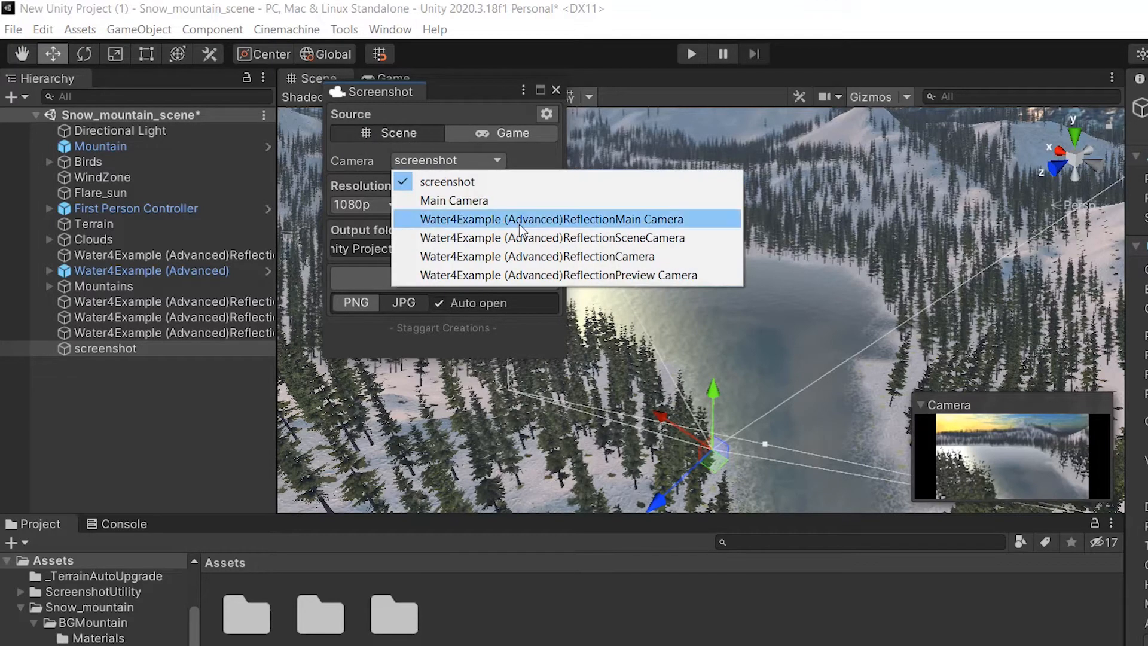
mouse_move(483, 212)
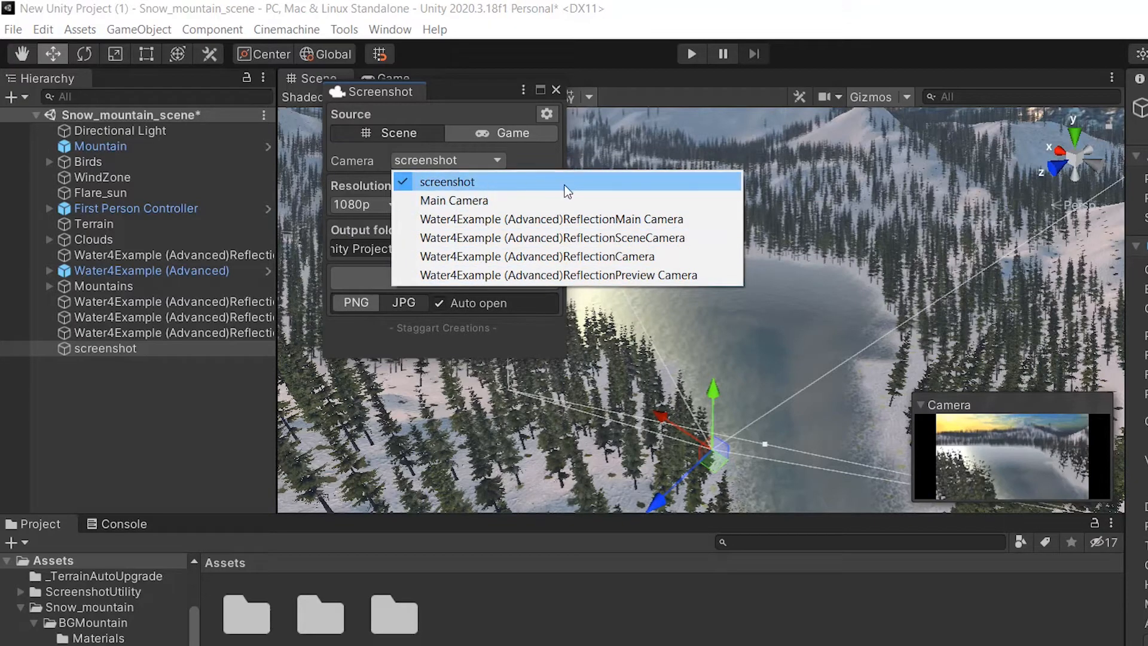
left_click(448, 182)
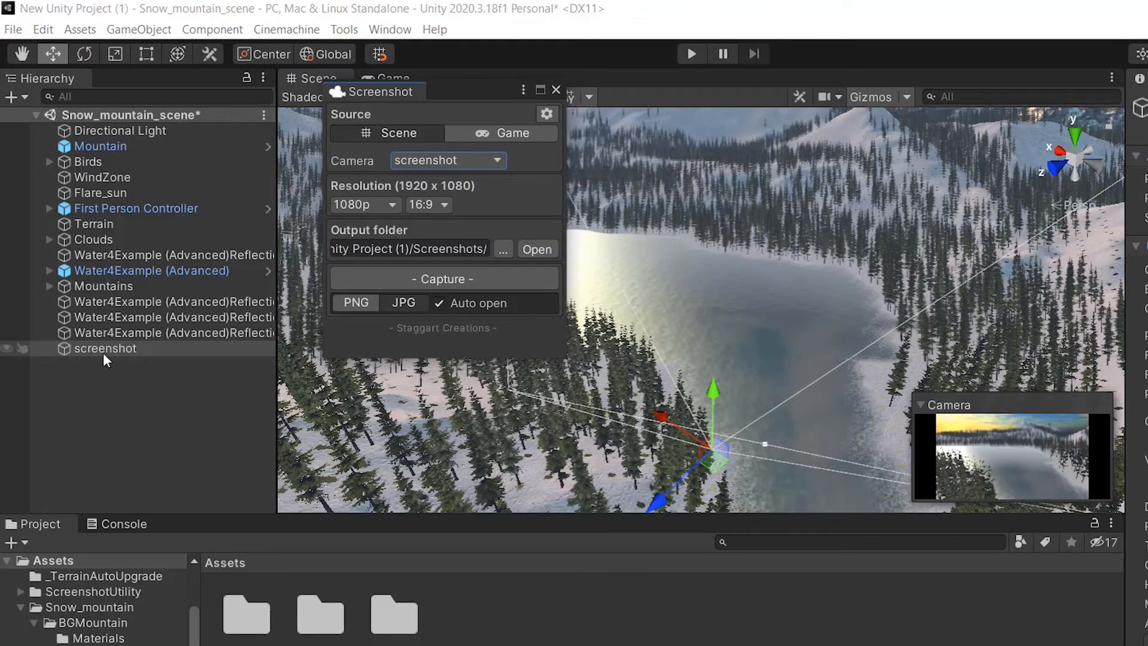
left_click(106, 349)
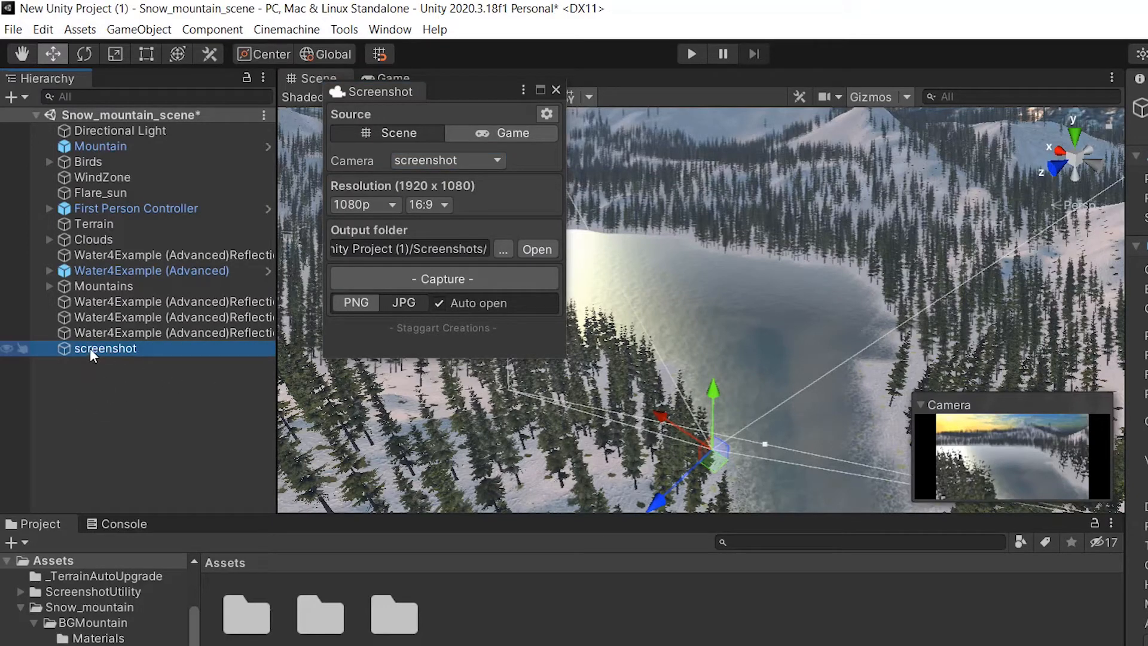
mouse_move(109, 349)
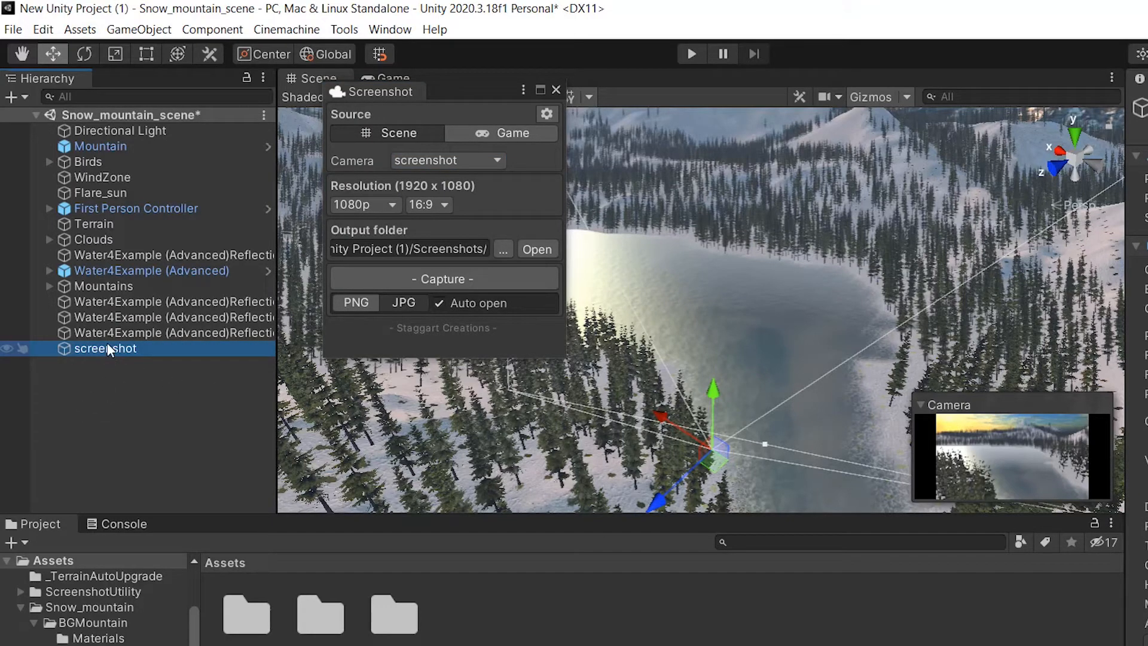
Rename the camera object to ab and choose ab in the Camera dropdown.
type("ab")
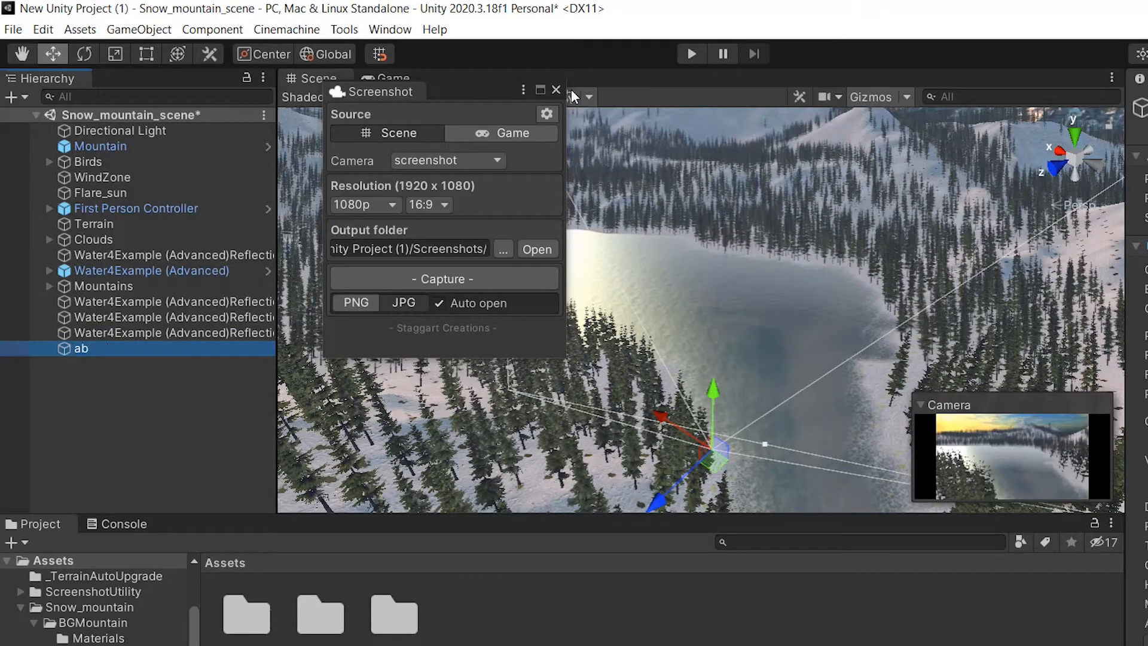
left_click(555, 90)
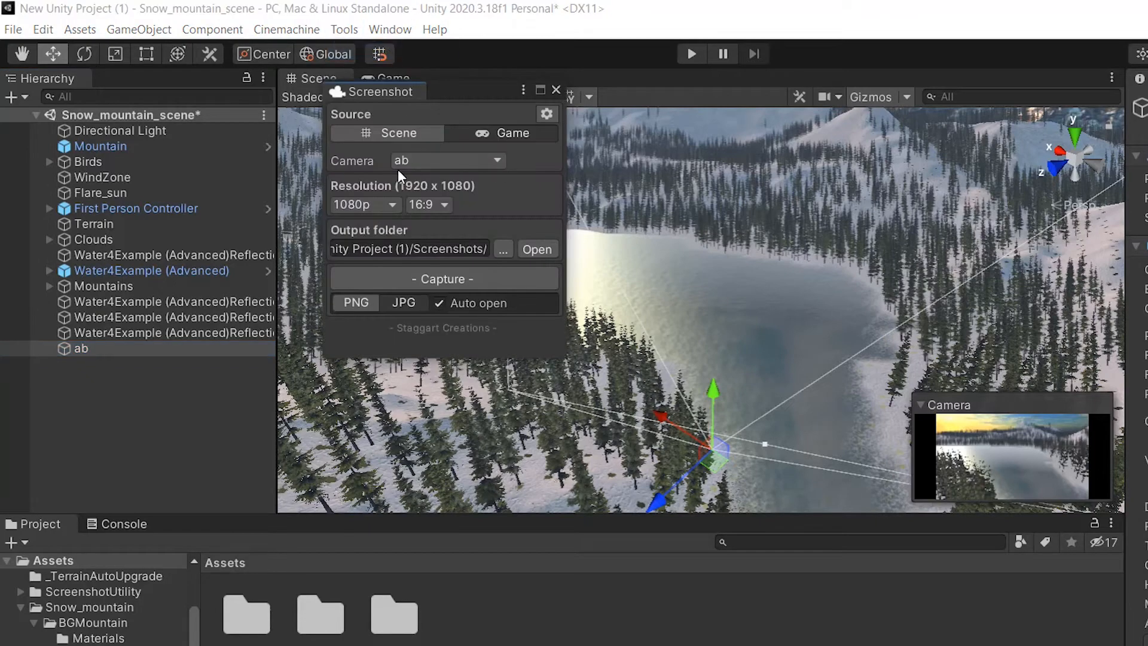
left_click(447, 160)
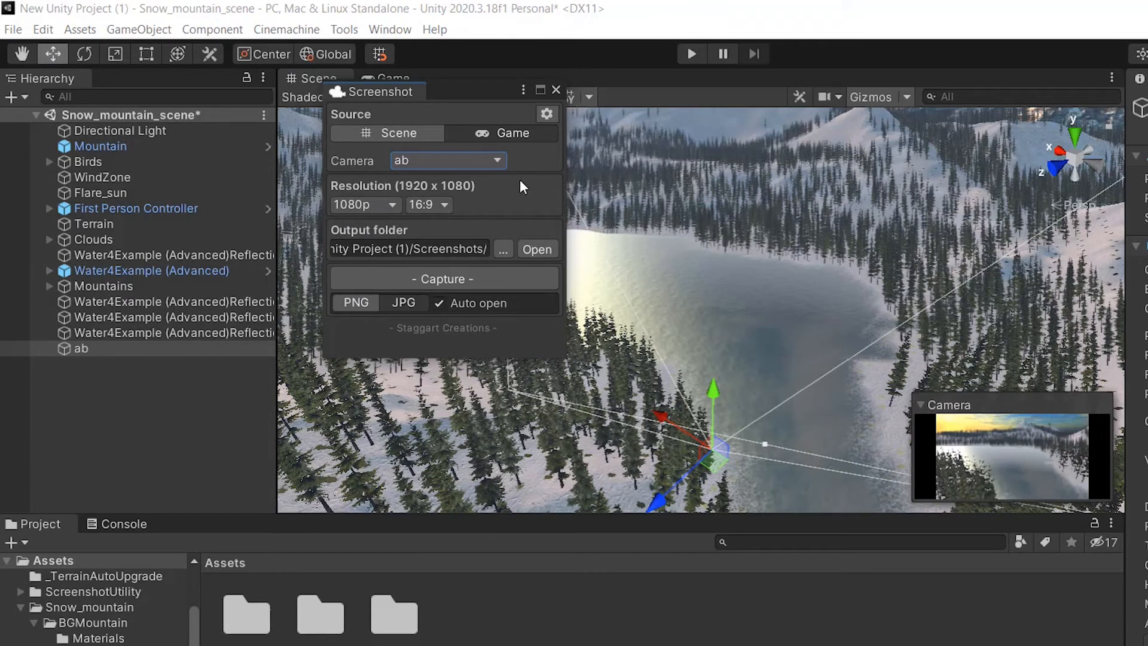
left_click(364, 205)
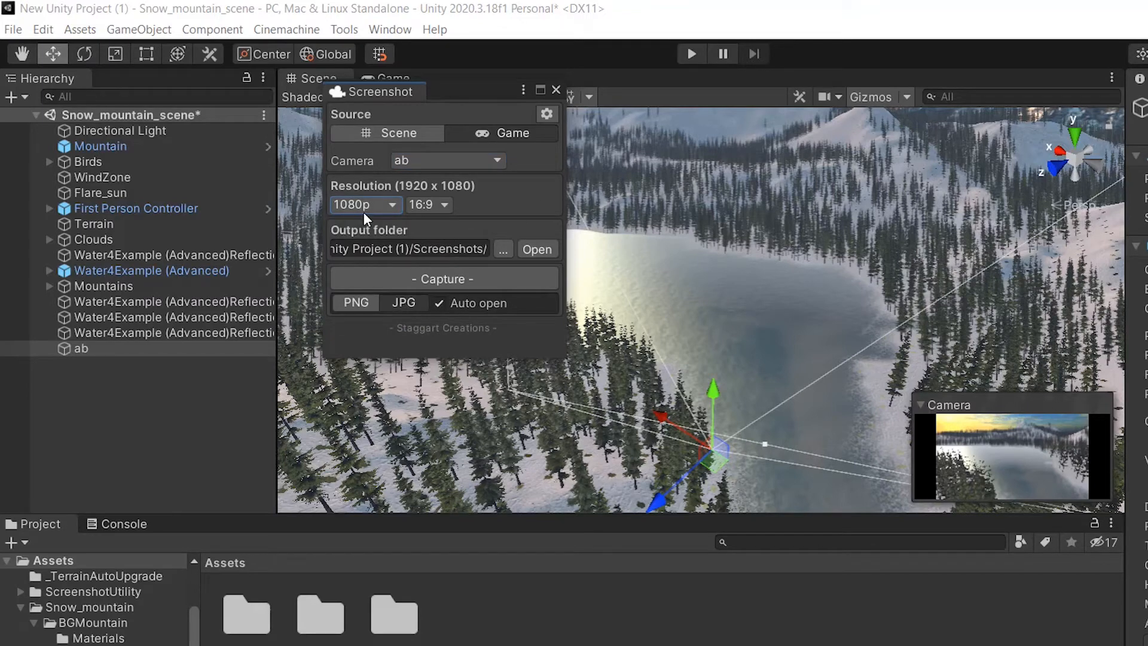
Change the capture resolution from 1080p to 4K (3840x2160).
left_click(364, 205)
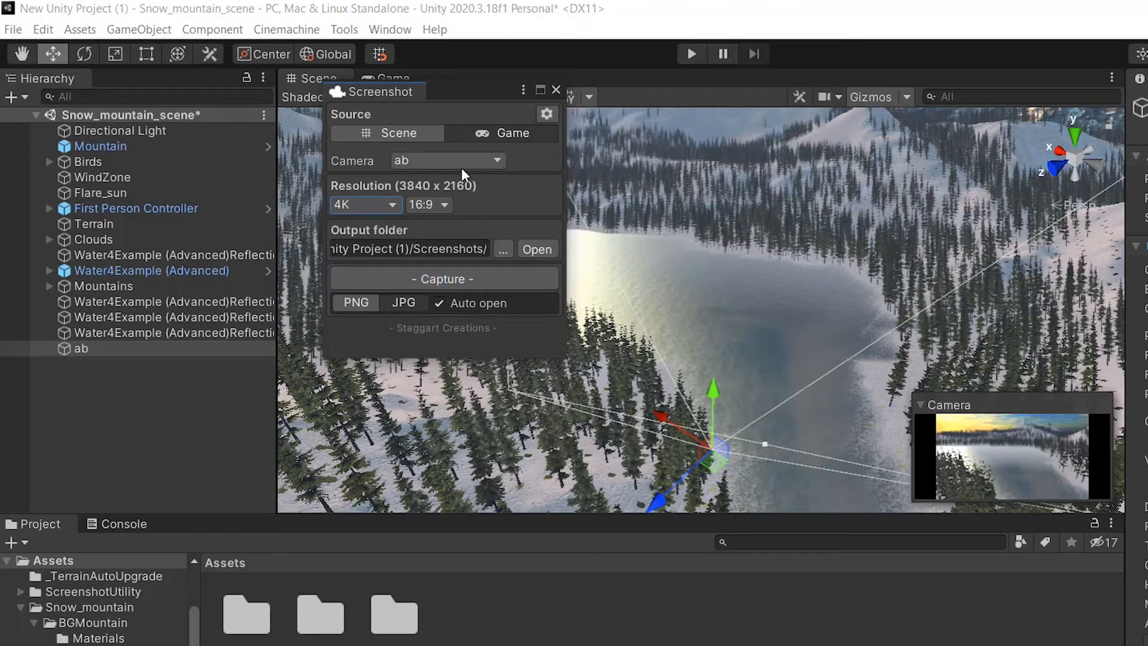
mouse_move(502, 248)
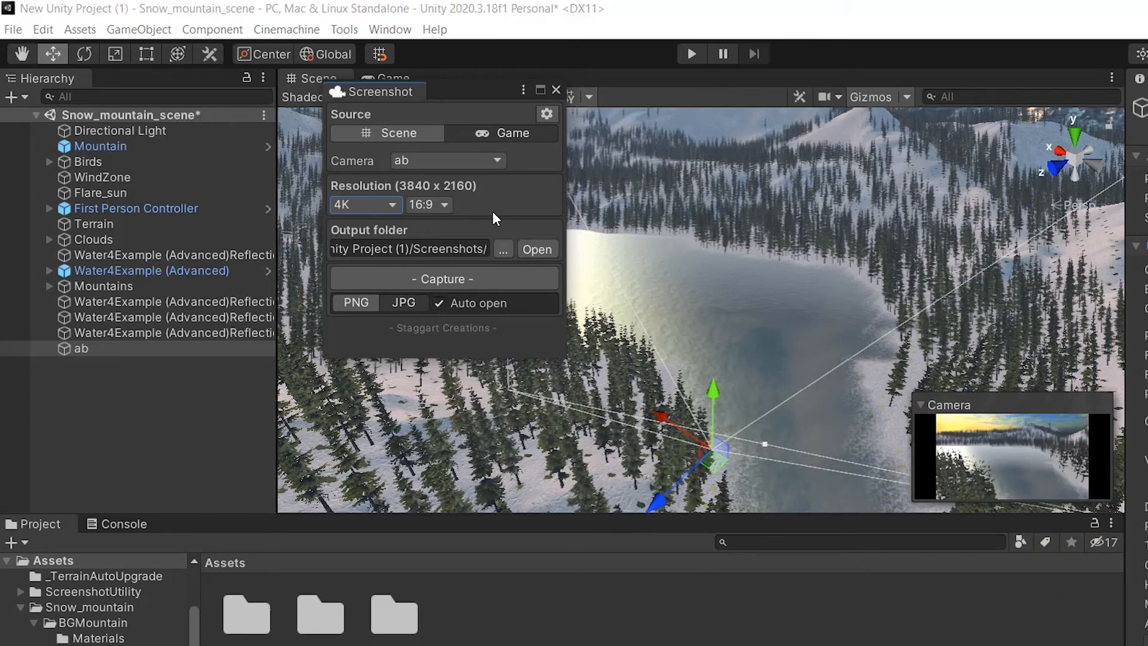
mouse_move(365, 204)
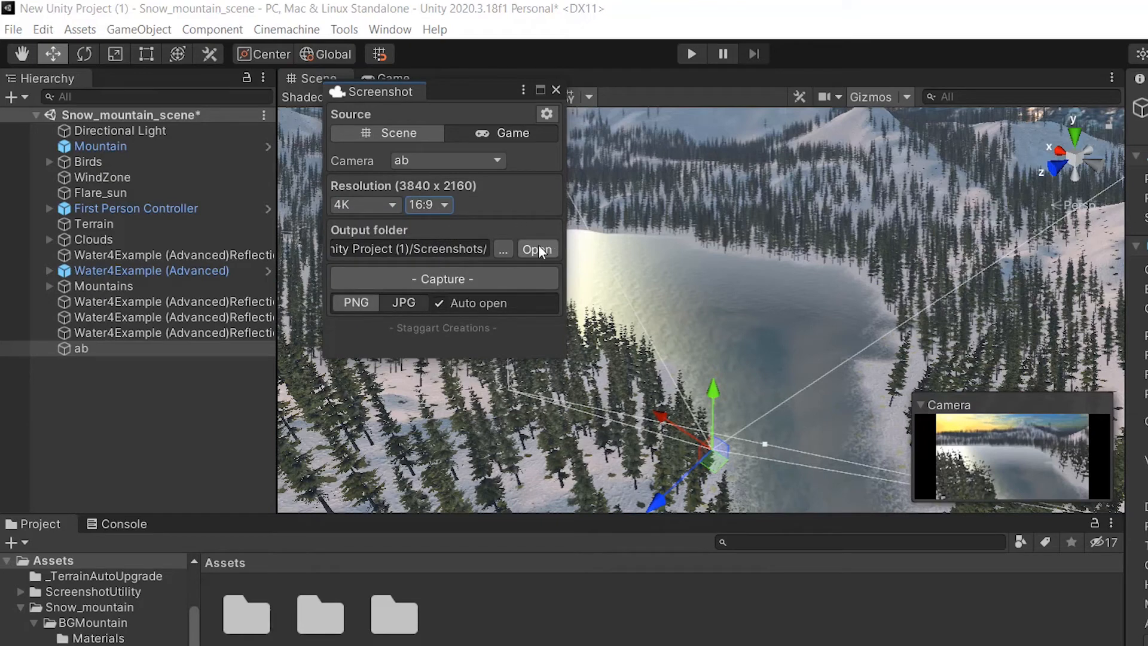
Set the screenshot output folder to Desktop.
left_click(503, 249)
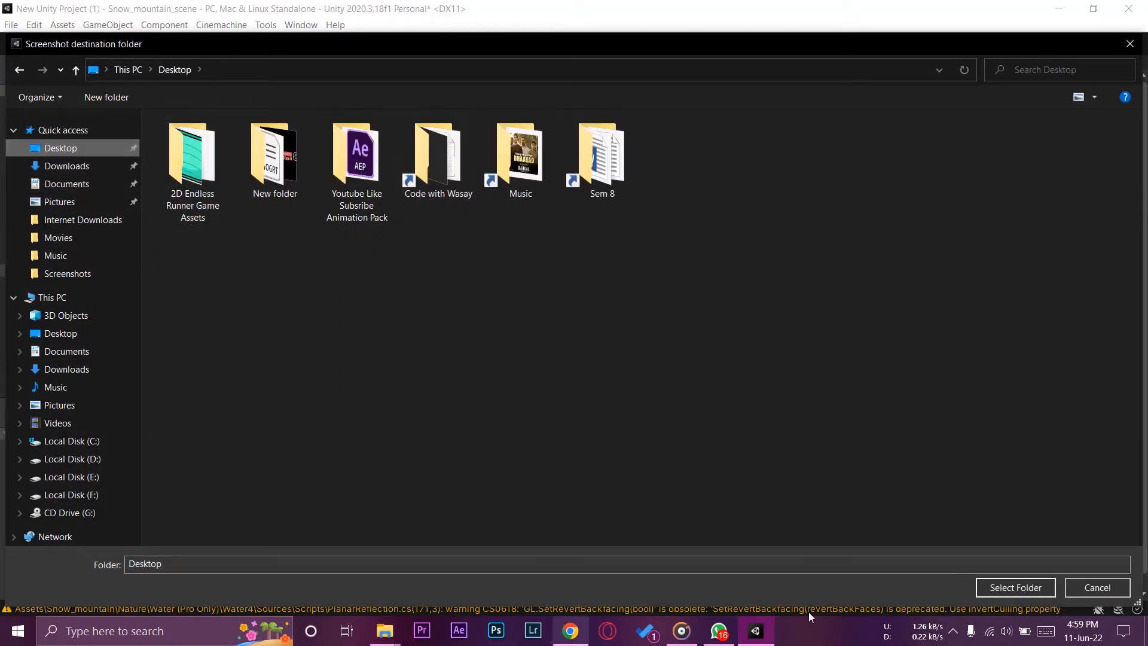
left_click(1015, 587)
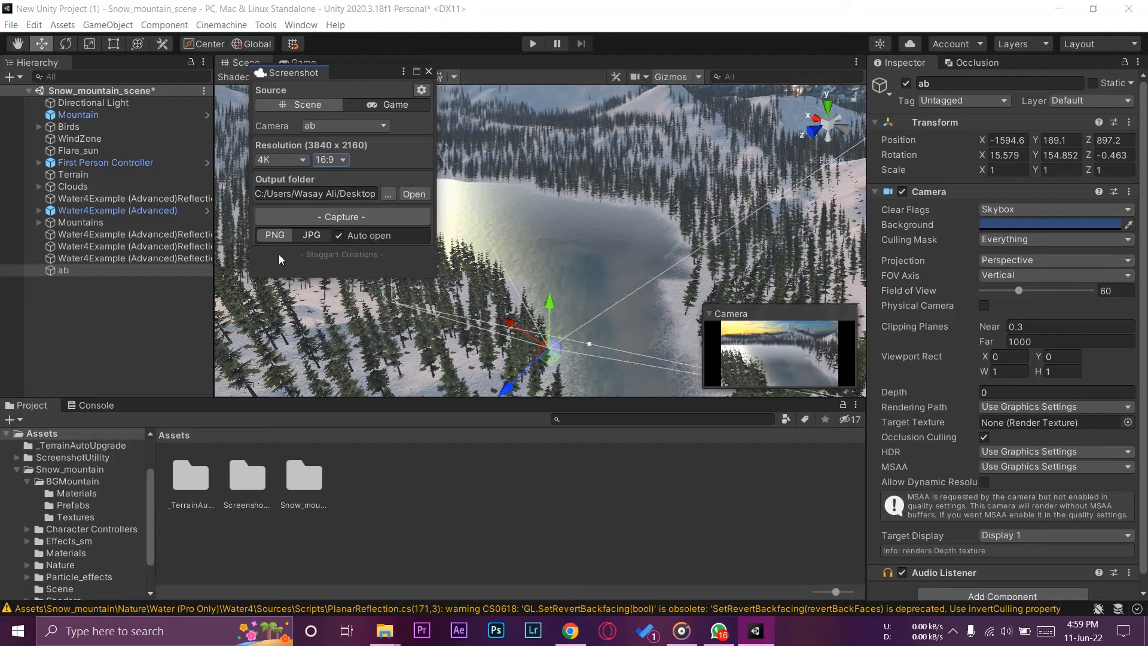
Choose PNG format and capture the 4K screenshot from camera ab, opening it in Photos.
left_click(275, 235)
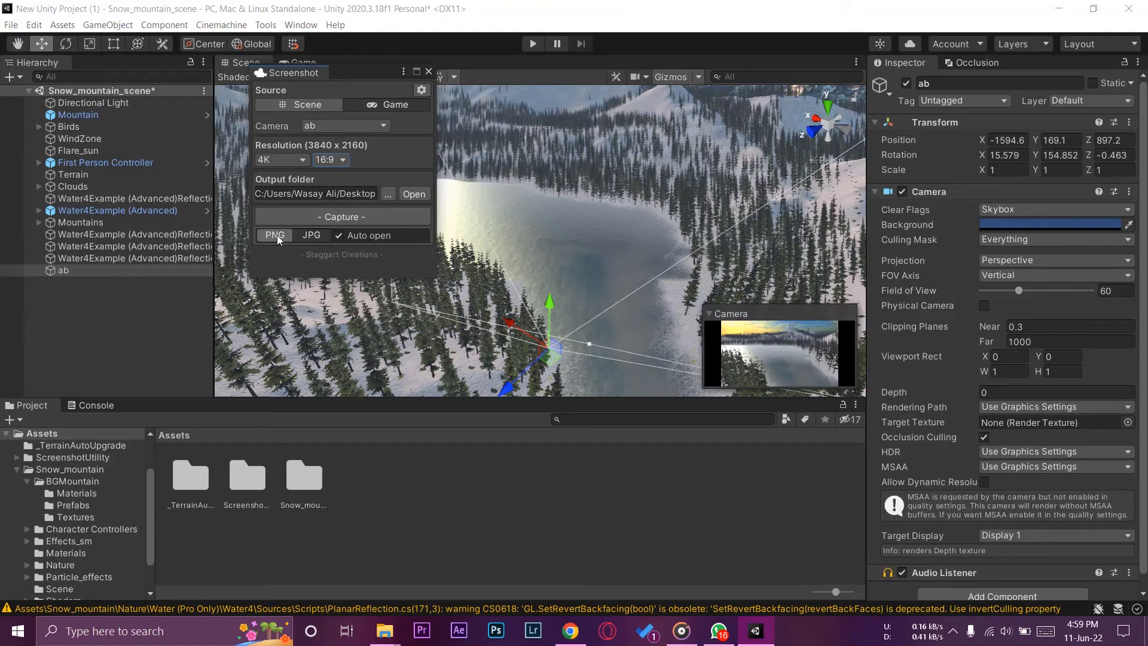
left_click(342, 216)
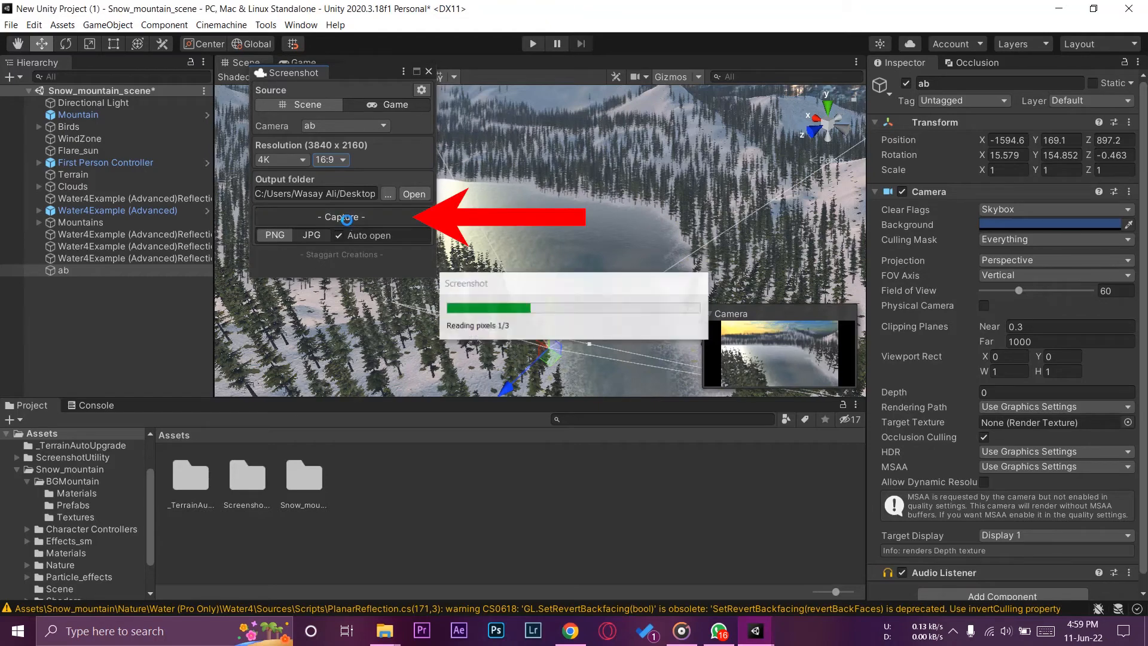
left_click(341, 216)
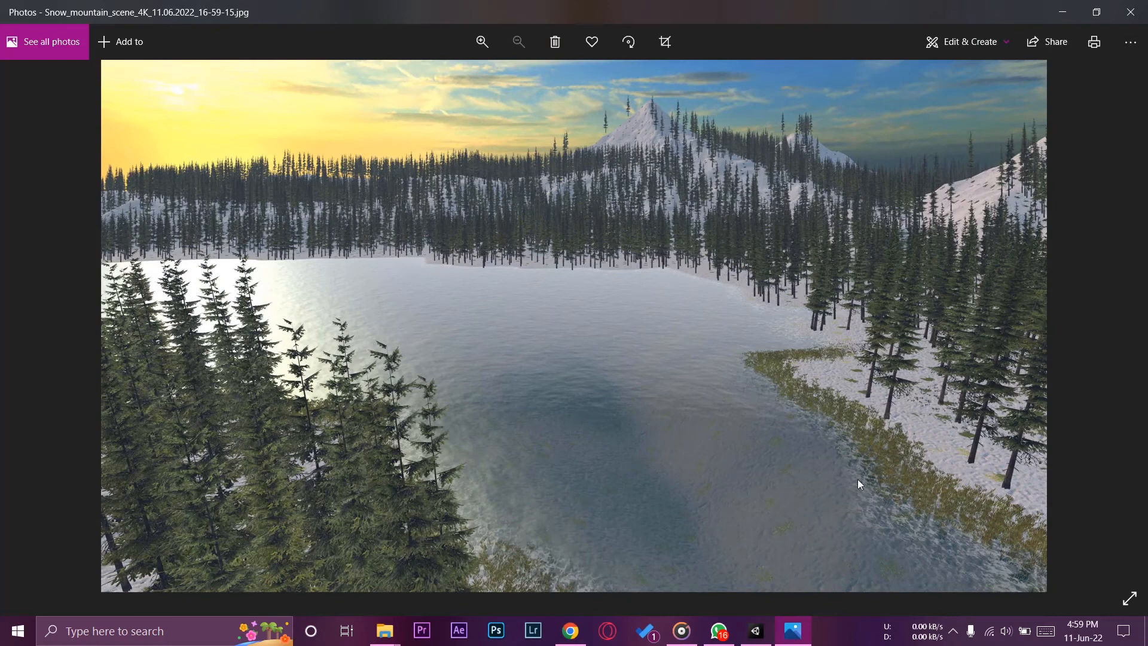
mouse_move(837, 437)
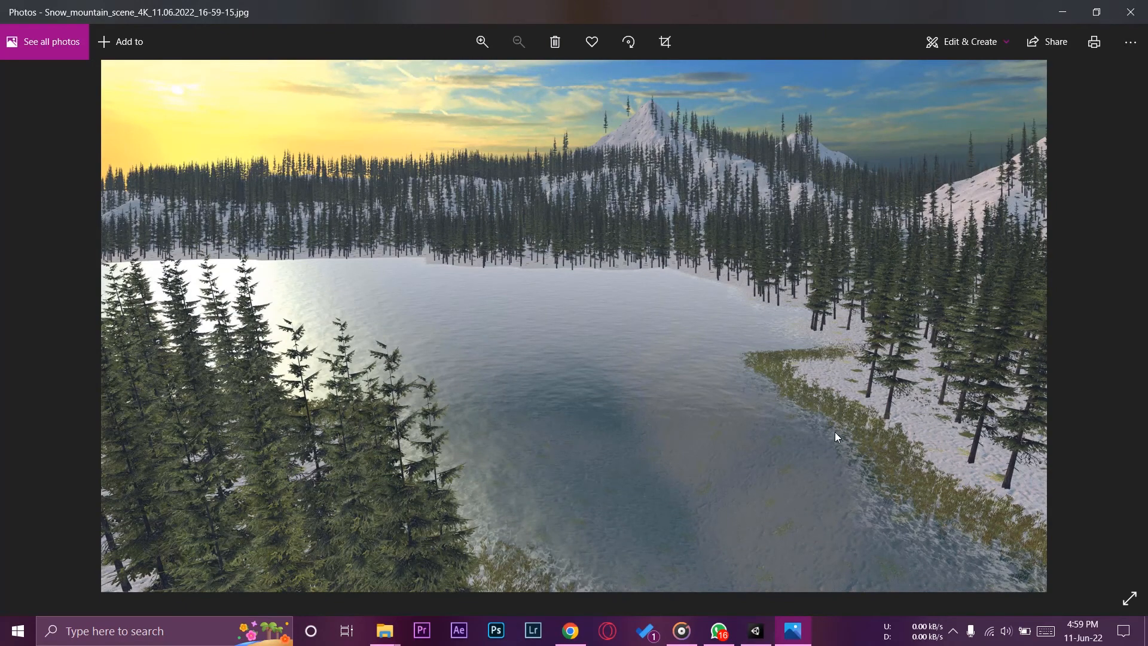